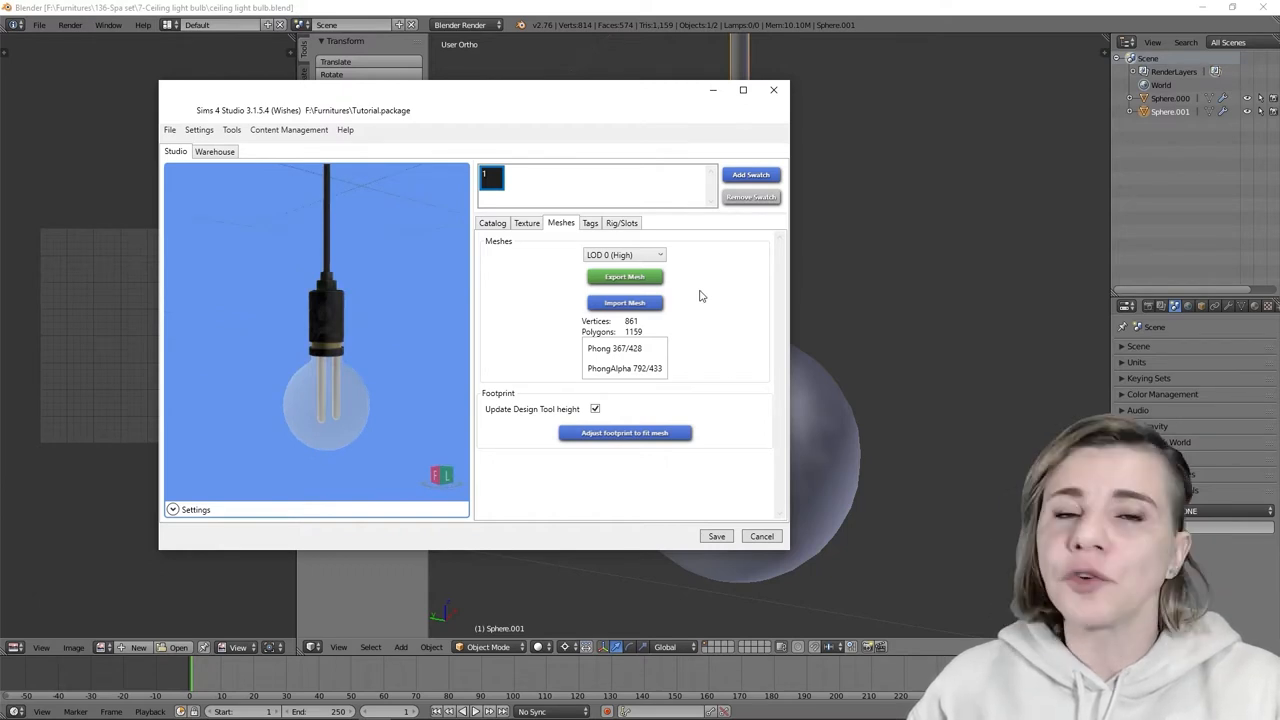
Step: Switch the ceiling light between LOD 0 (High) and LOD 1 (Medium) to compare vertex and polygon counts
click(624, 254)
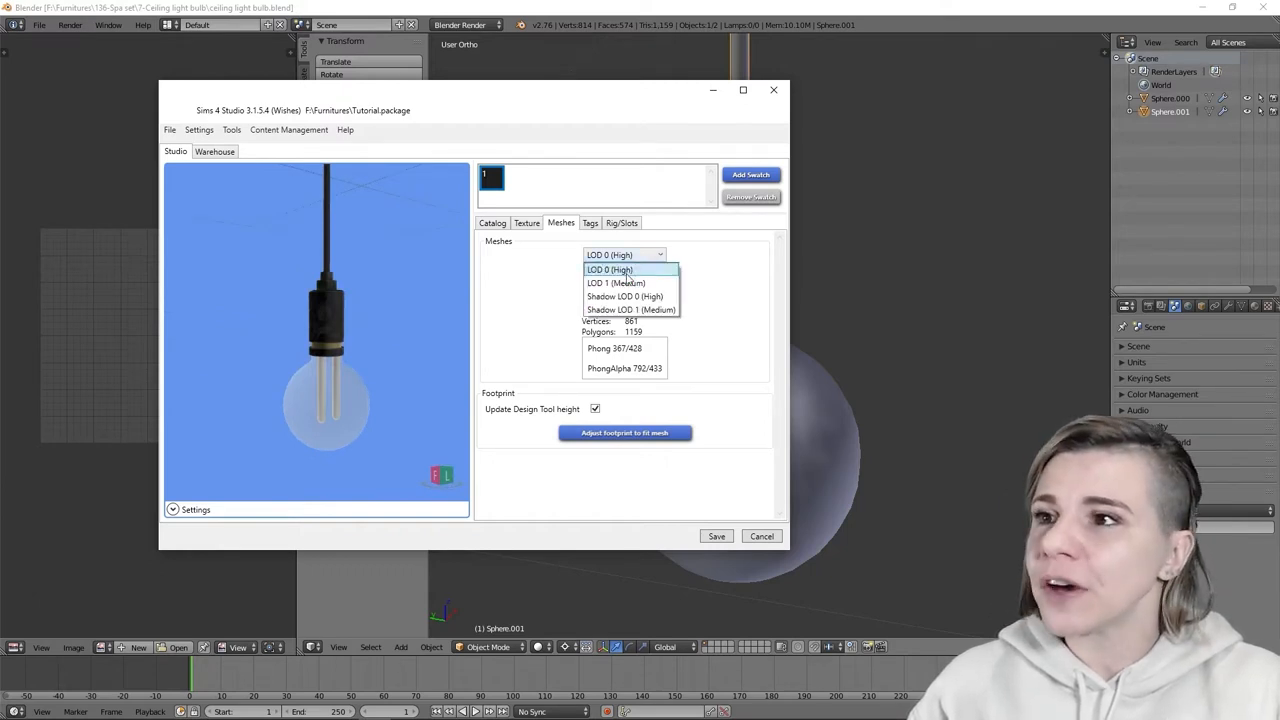
click(614, 284)
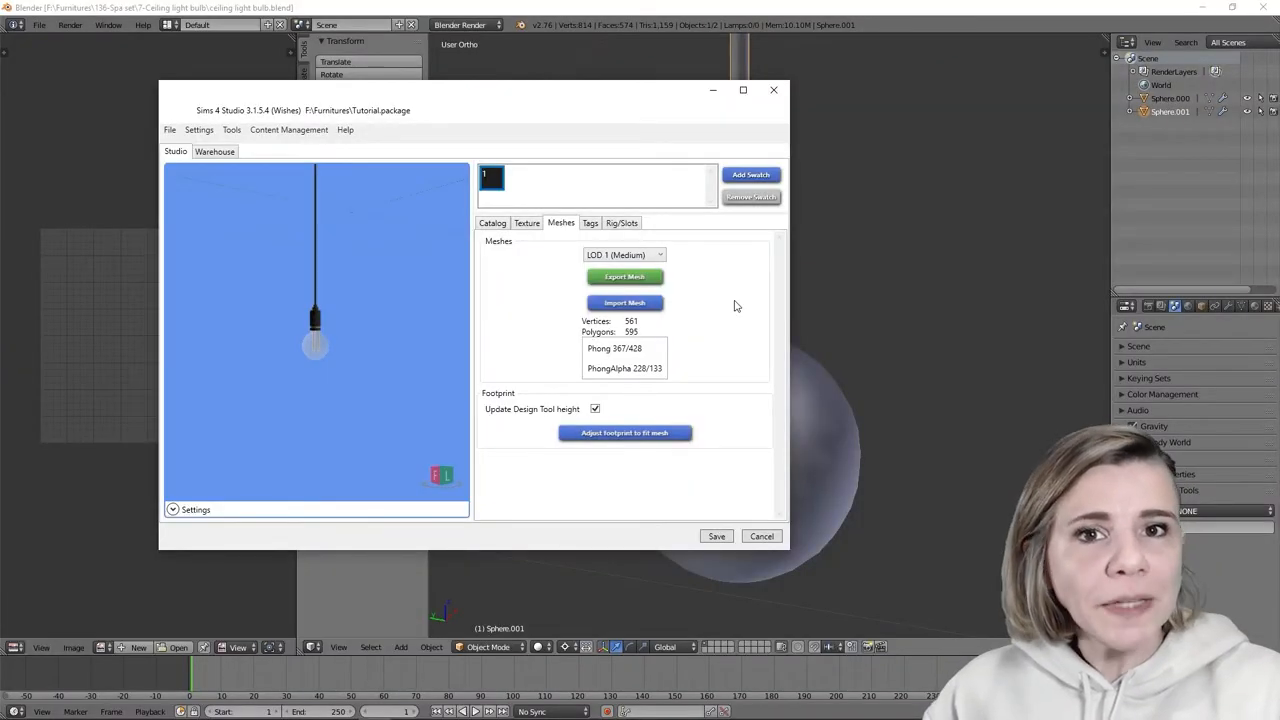
mouse_move(424, 364)
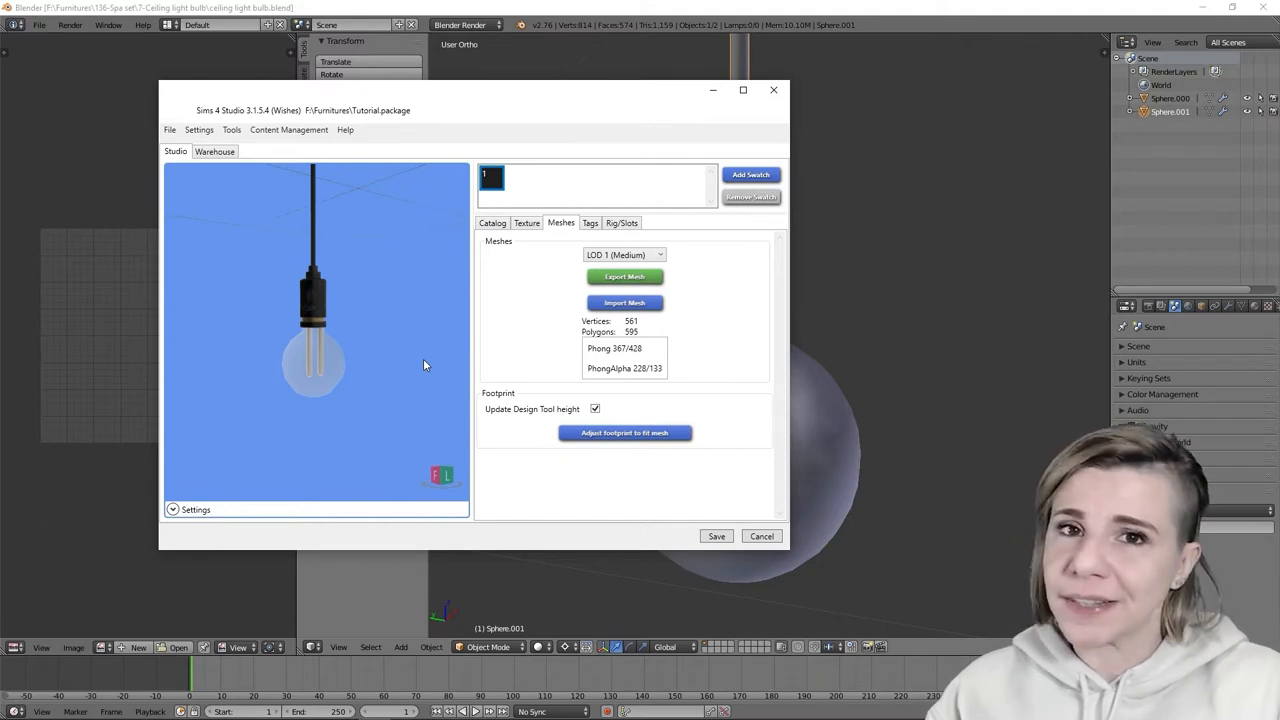
click(624, 254)
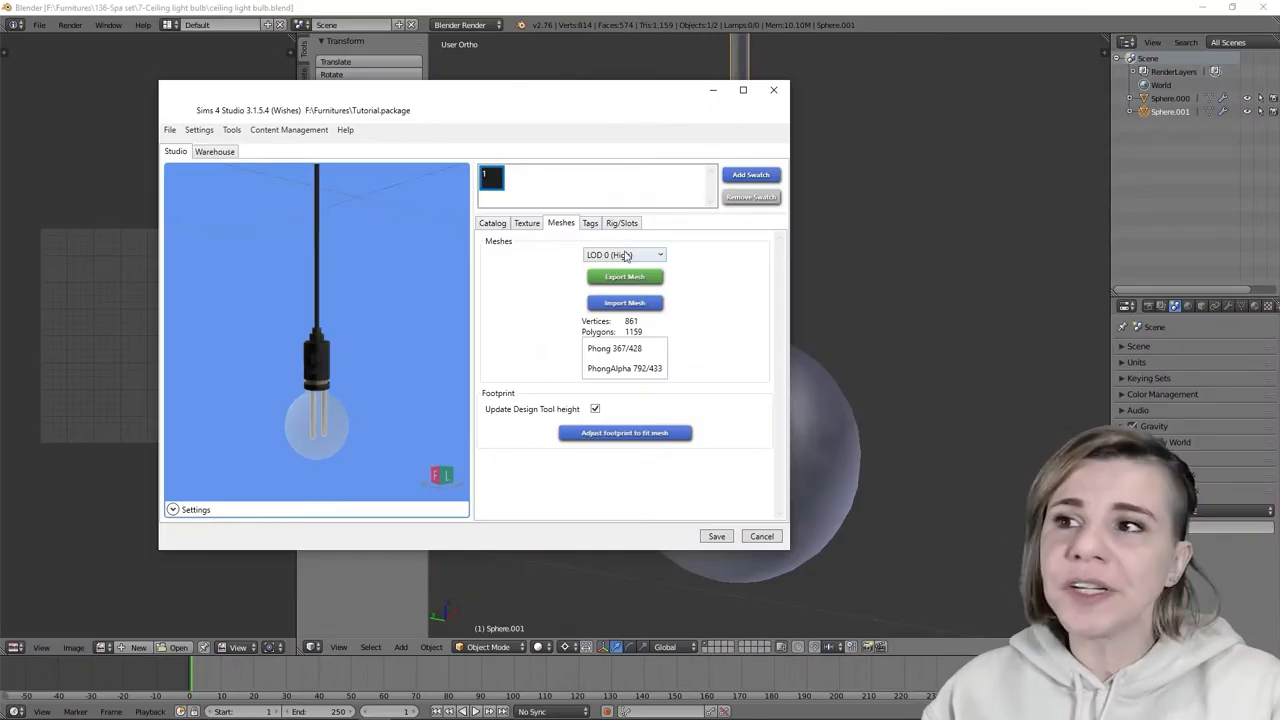
click(624, 254)
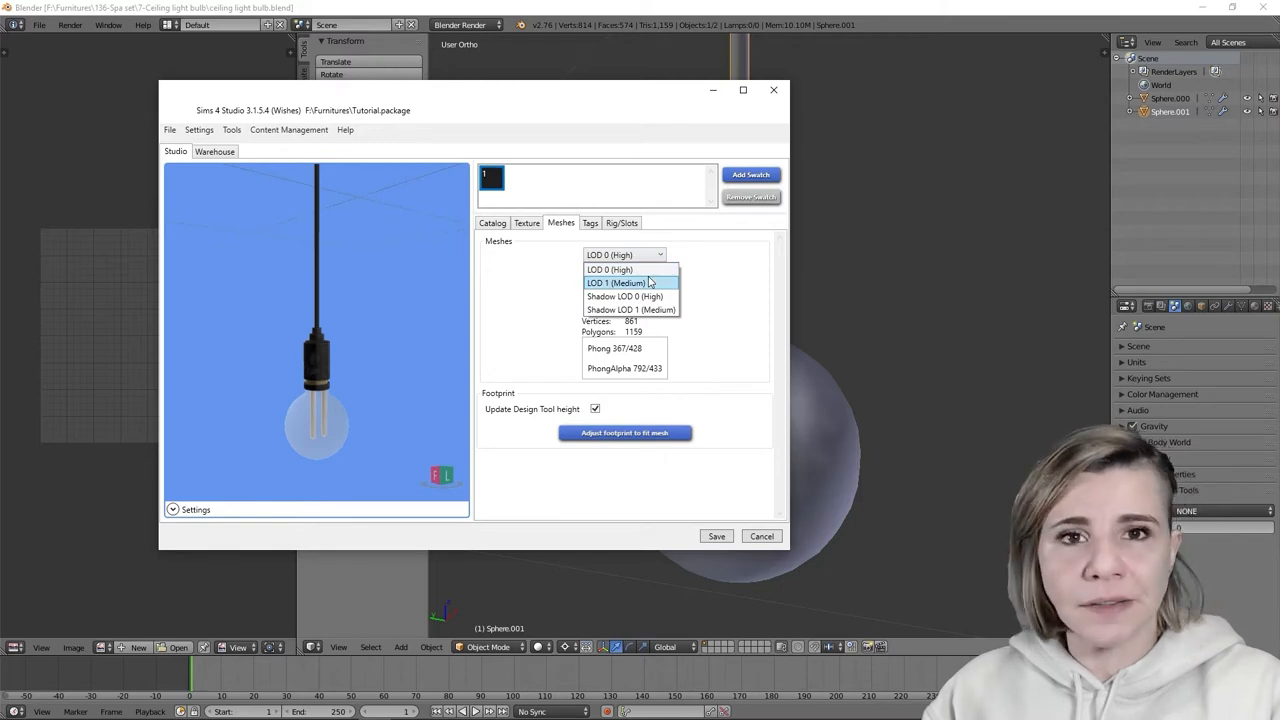
click(608, 270)
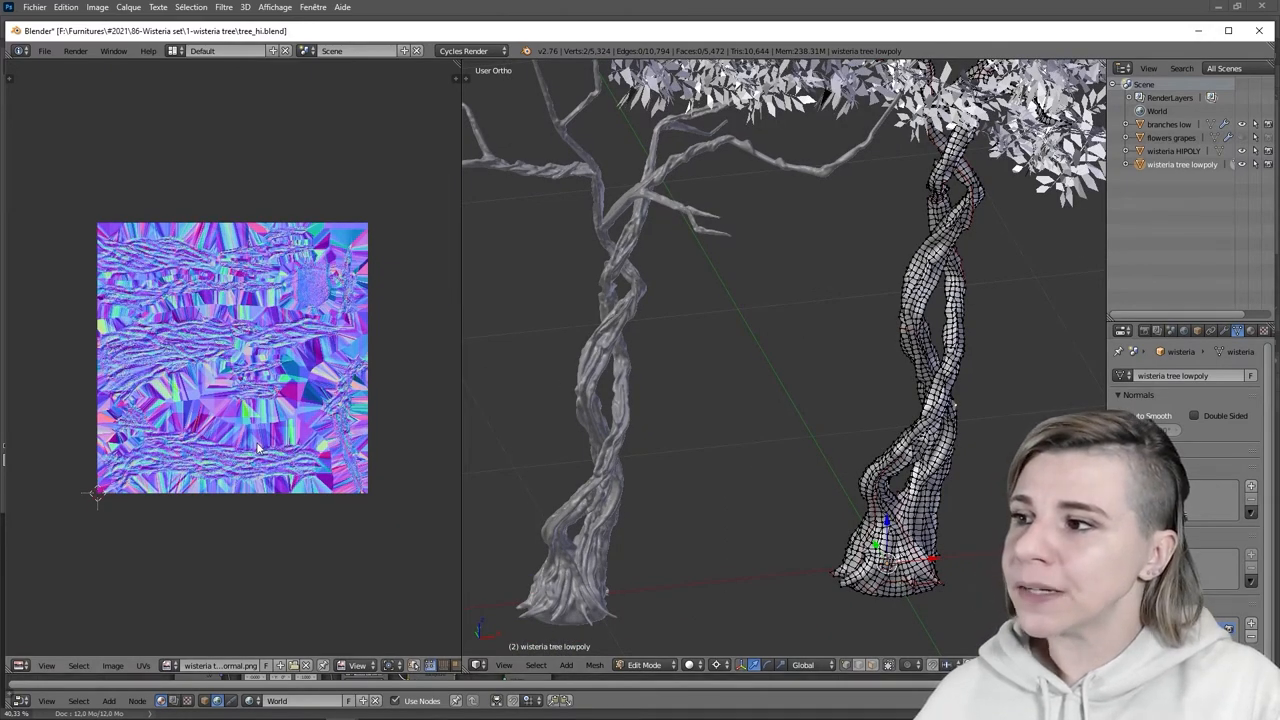
click(1124, 414)
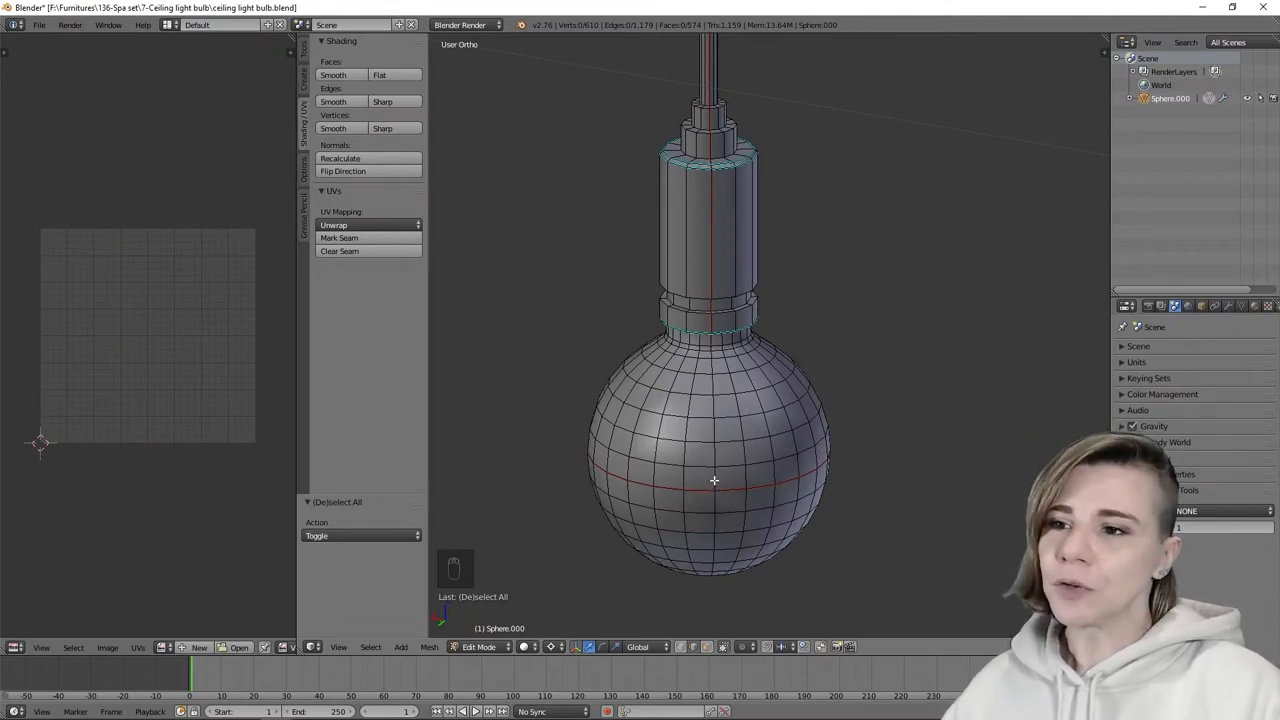
mouse_move(732, 468)
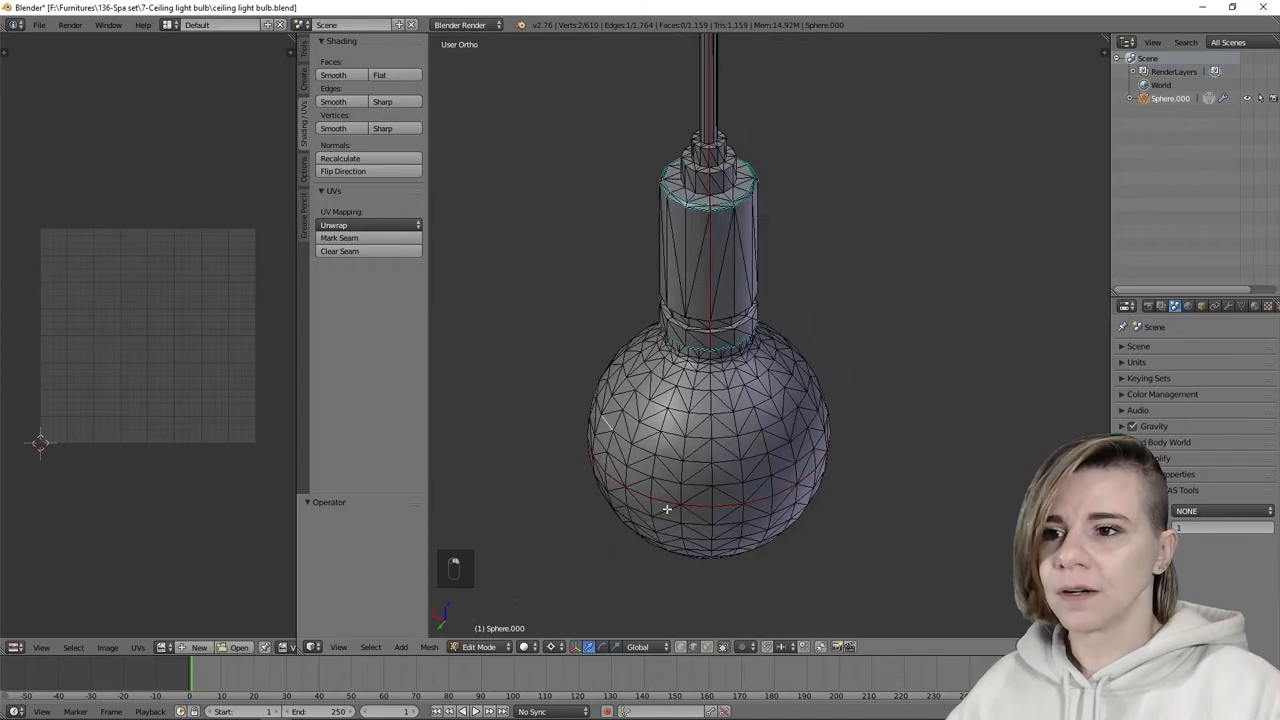
Step: Undo the triangulated reduction, restoring the bulb's quad mesh
key(a)
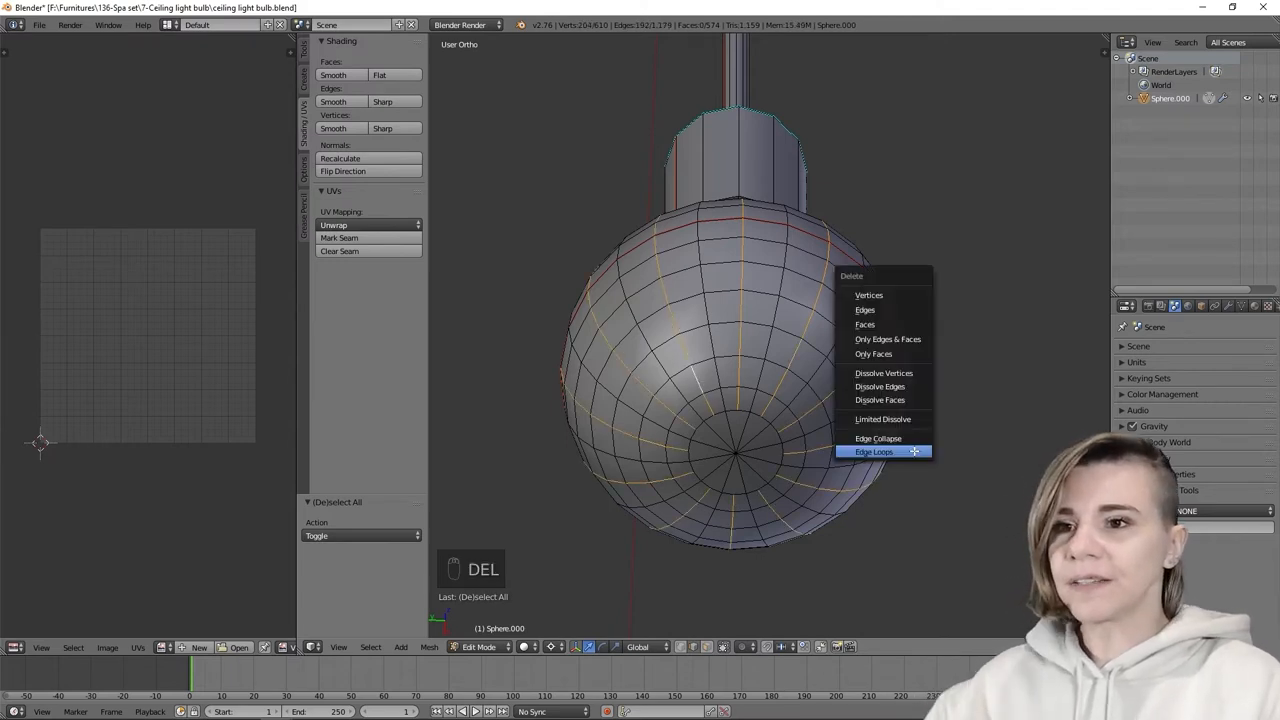
Step: Delete the selected edge loops from the globe, view the result in Object Mode, then undo
click(872, 452)
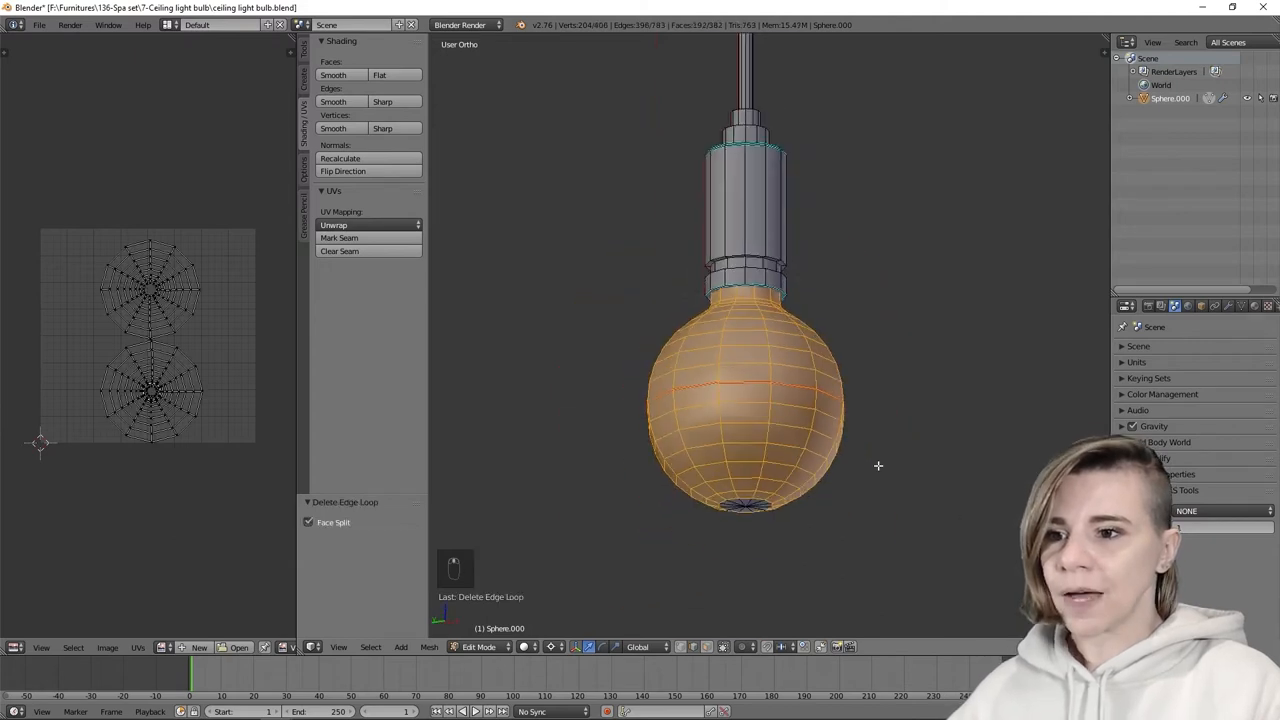
key(Tab)
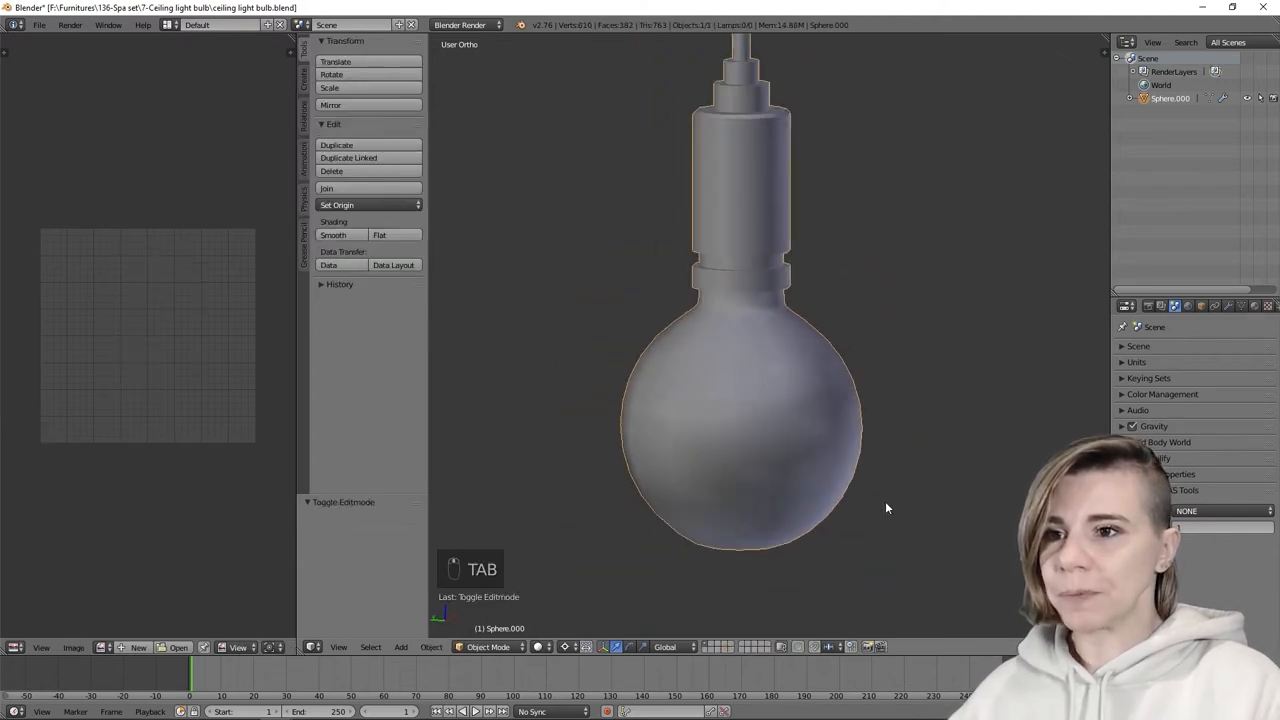
key(ctrl+z)
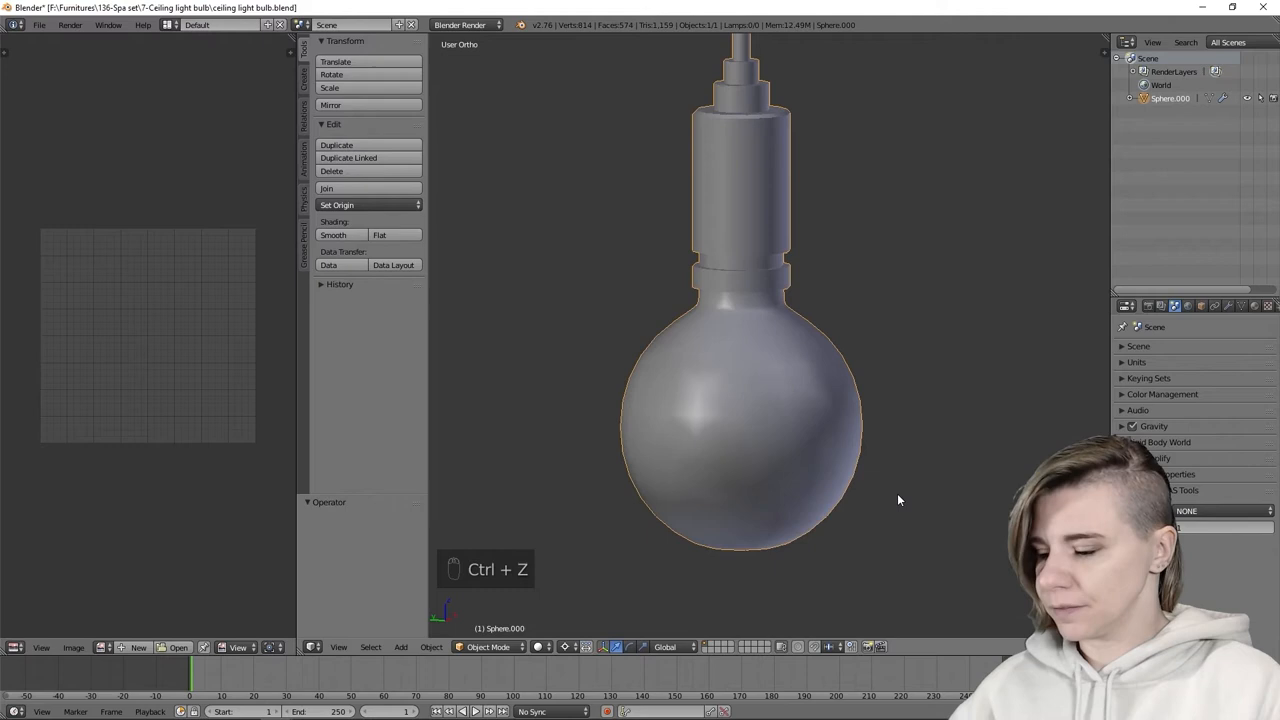
key(Tab)
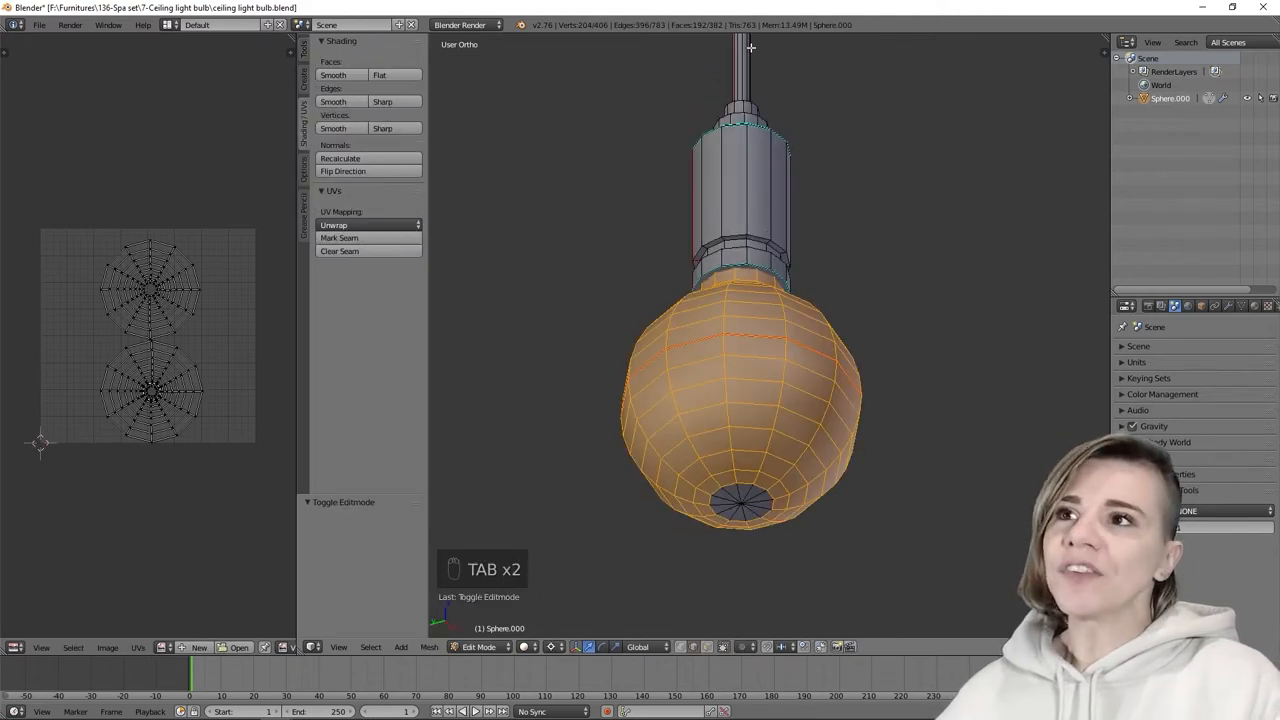
mouse_move(804, 128)
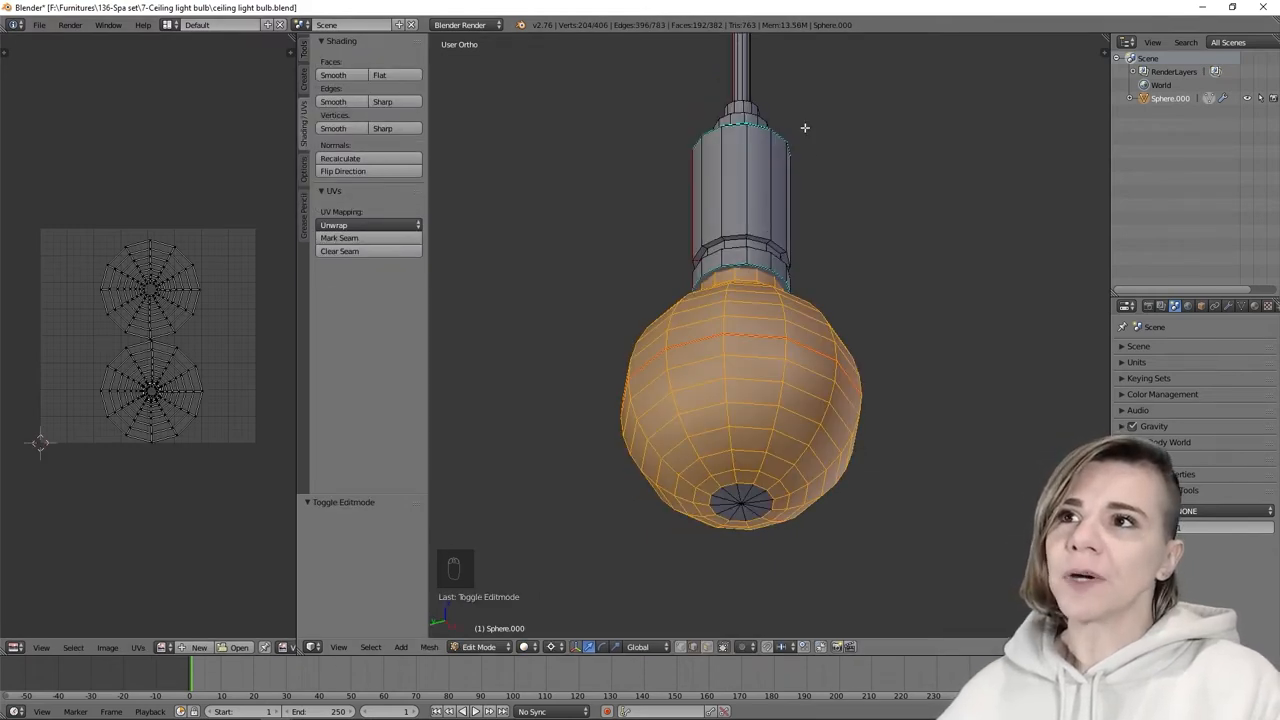
Step: Toggle between the reduced and original bulb to compare, ending back at the full-detail mesh
key(Tab)
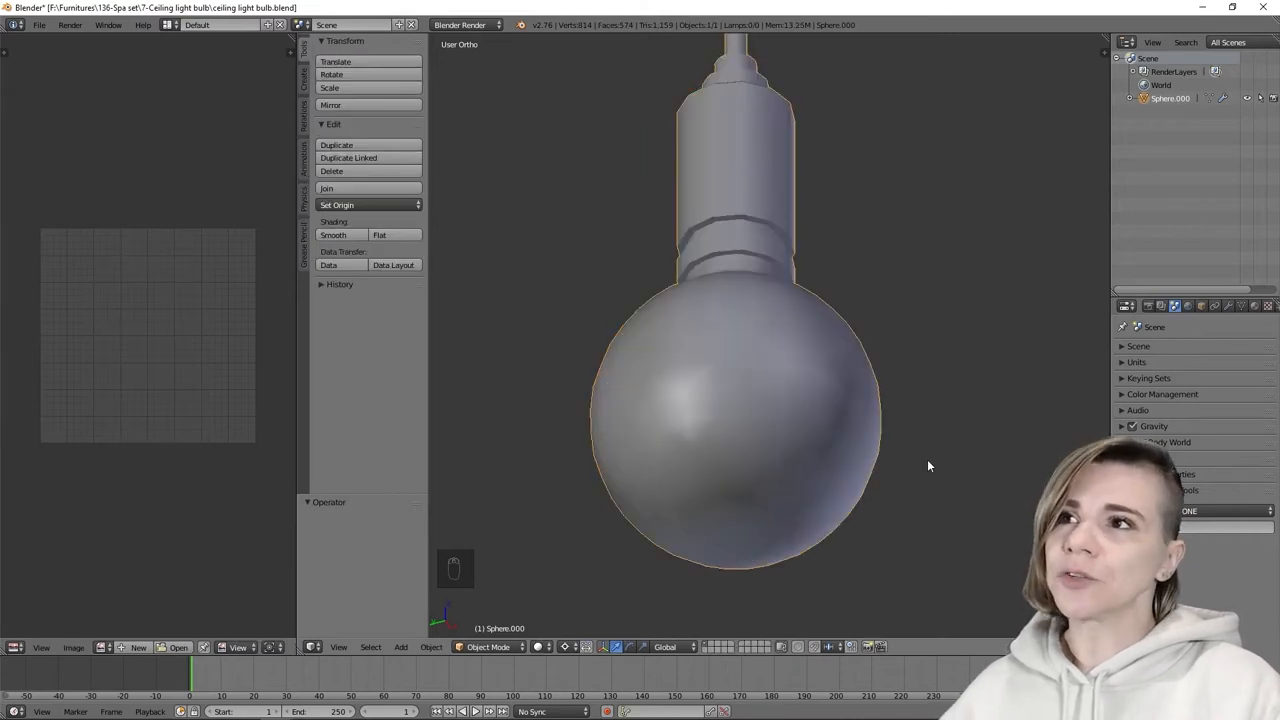
key(ctrl+shift+z)
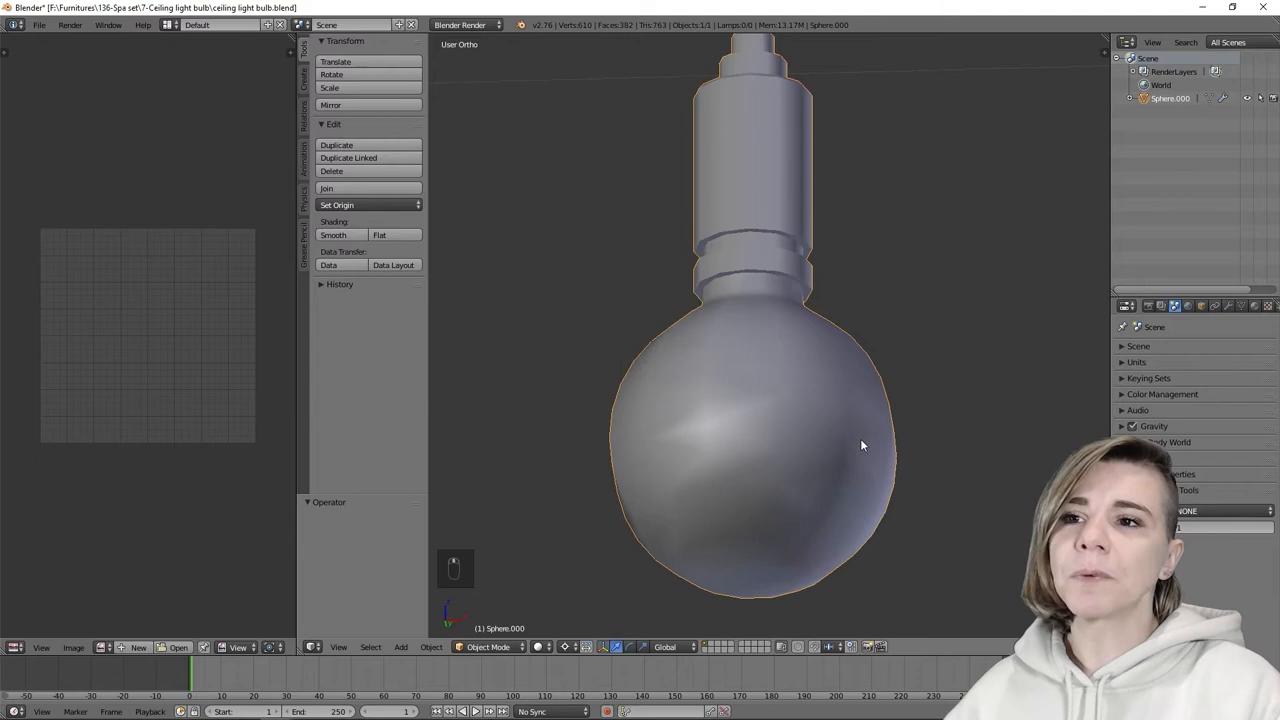
key(ctrl+z)
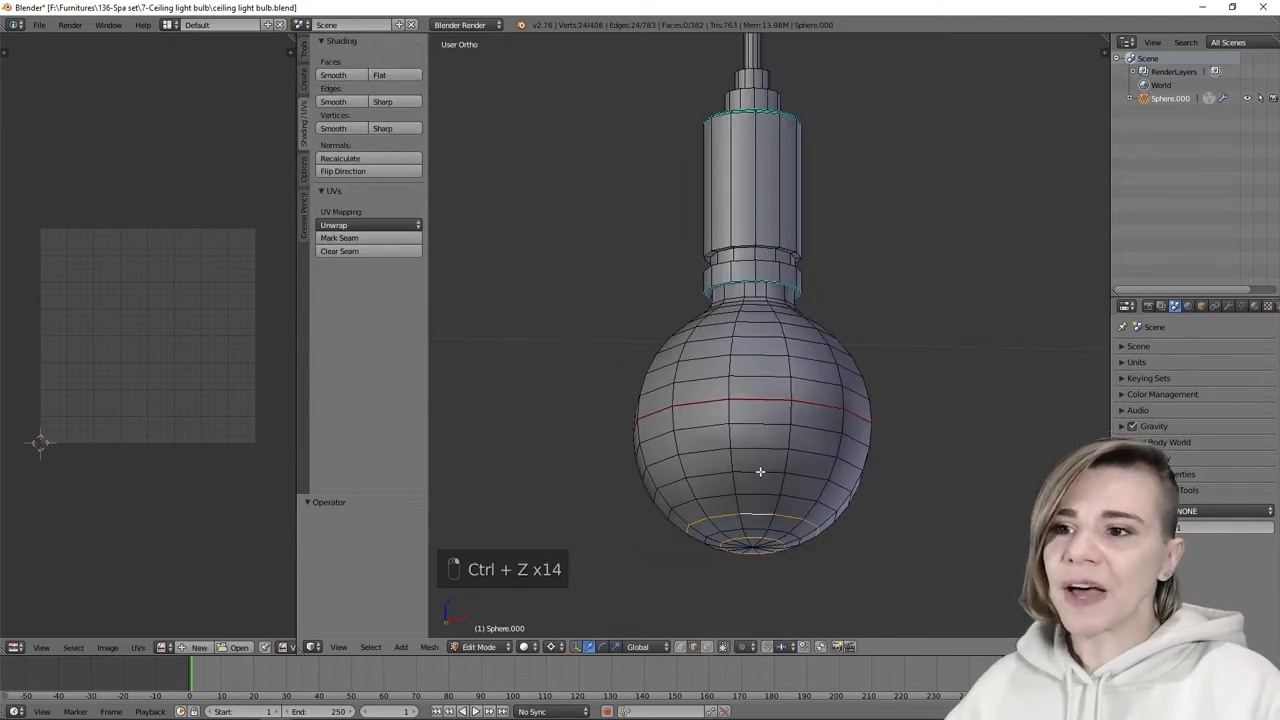
Step: Undo back to the intact quad globe and show the bulb's UV layout in the UV editor
key(ctrl+z)
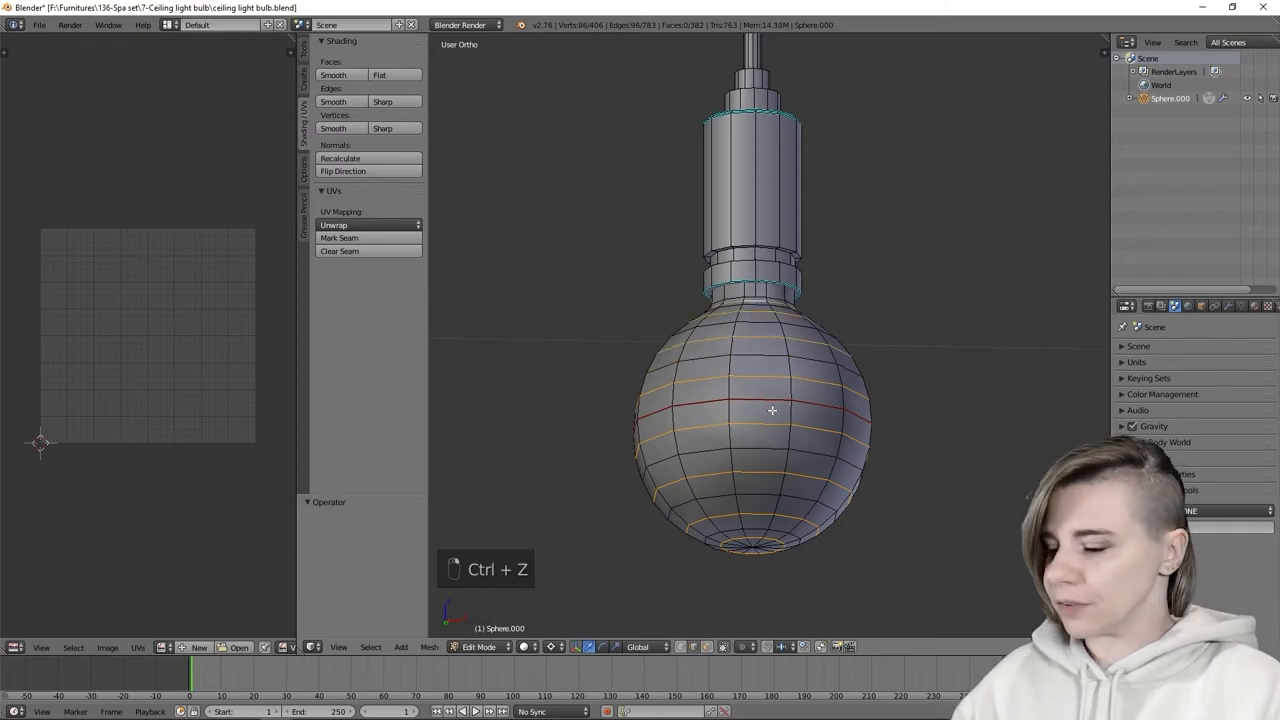
key(ctrl+z)
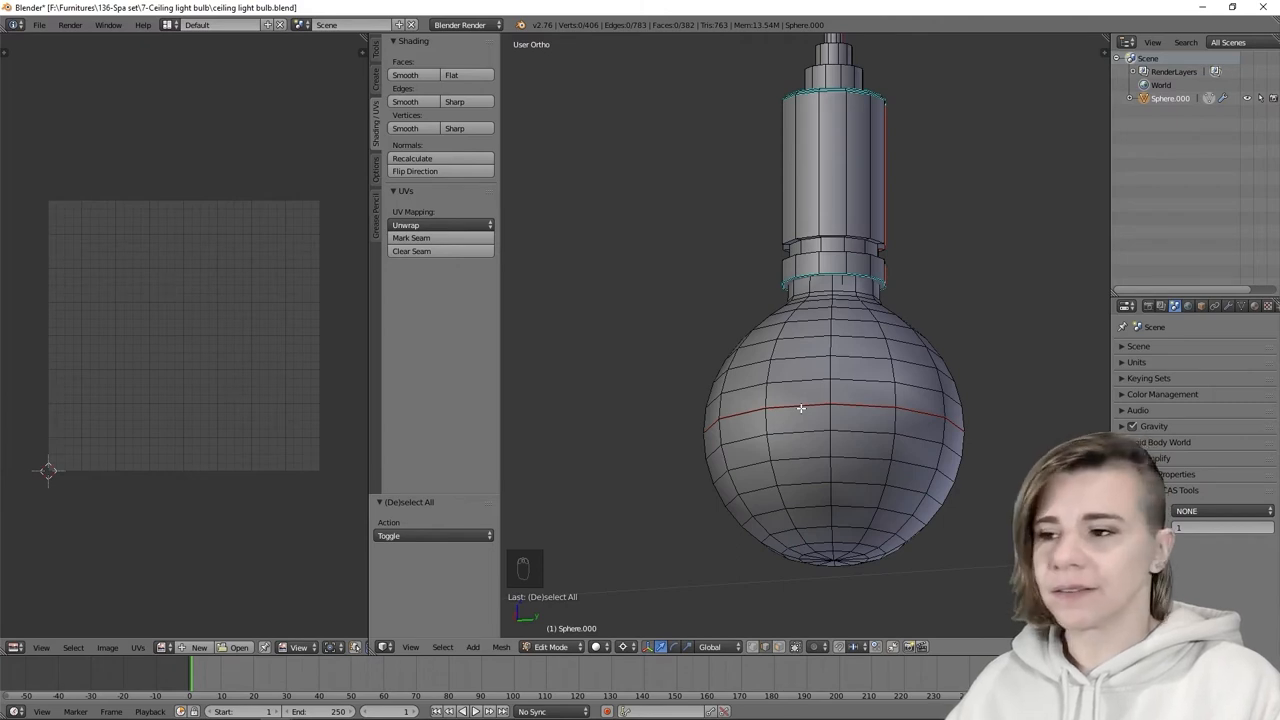
click(436, 224)
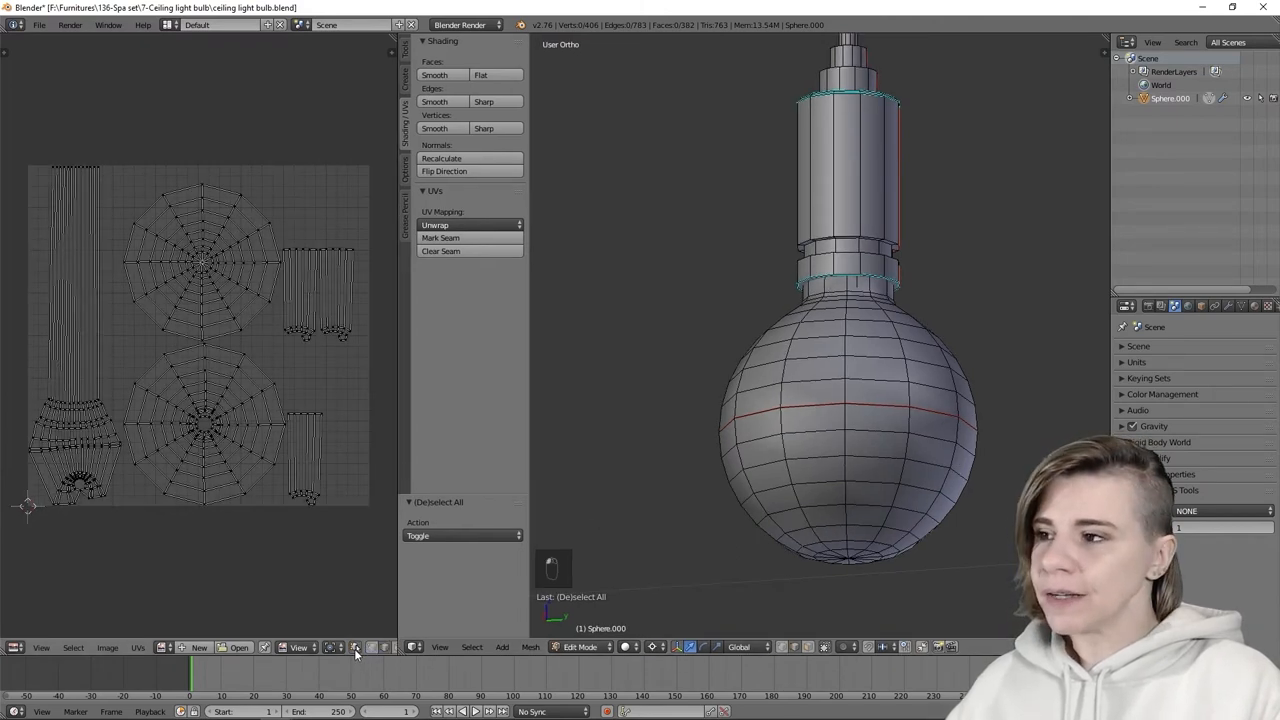
mouse_move(892, 468)
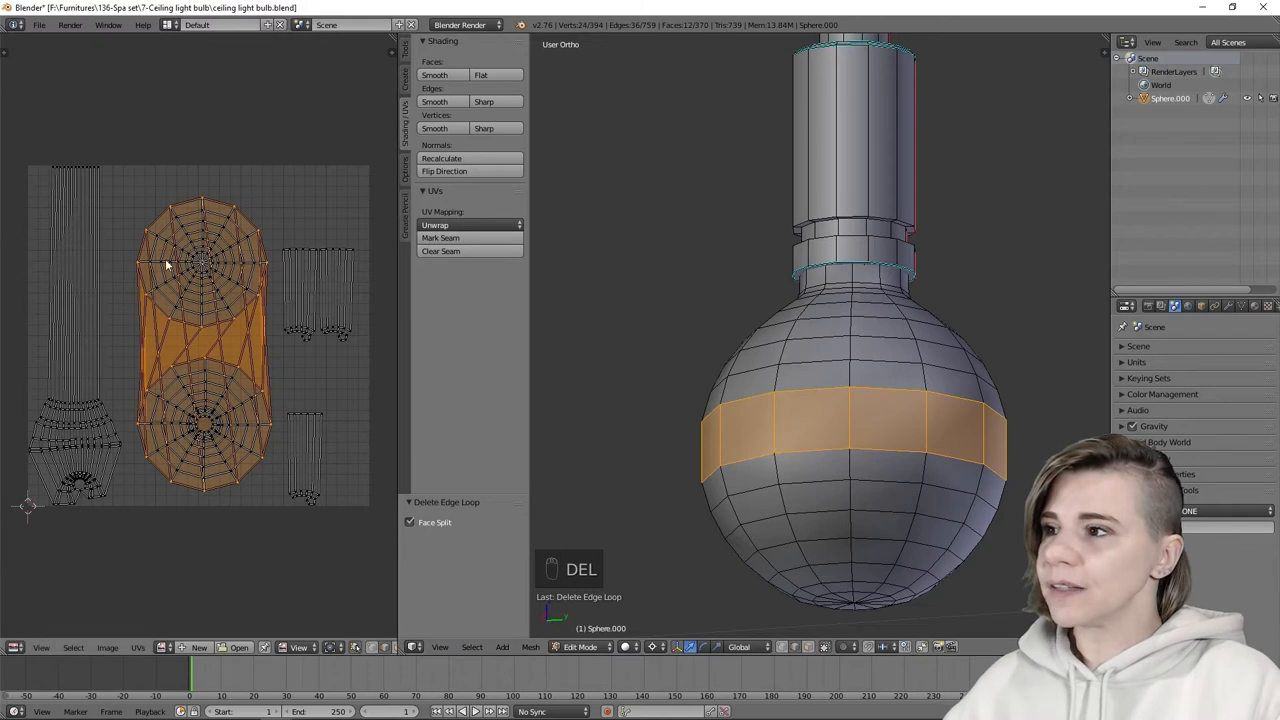
mouse_move(208, 458)
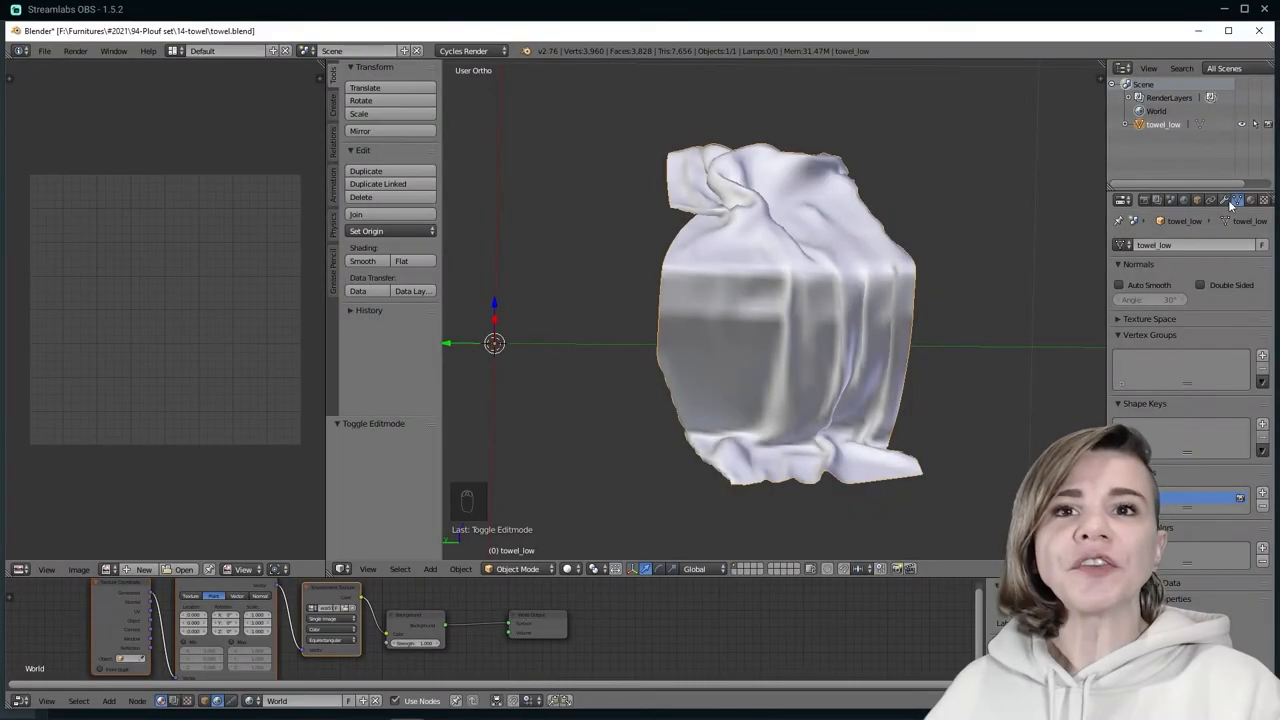
Step: Add a Decimate modifier at ratio 0.5 to the towel and orbit to inspect the result
click(1224, 200)
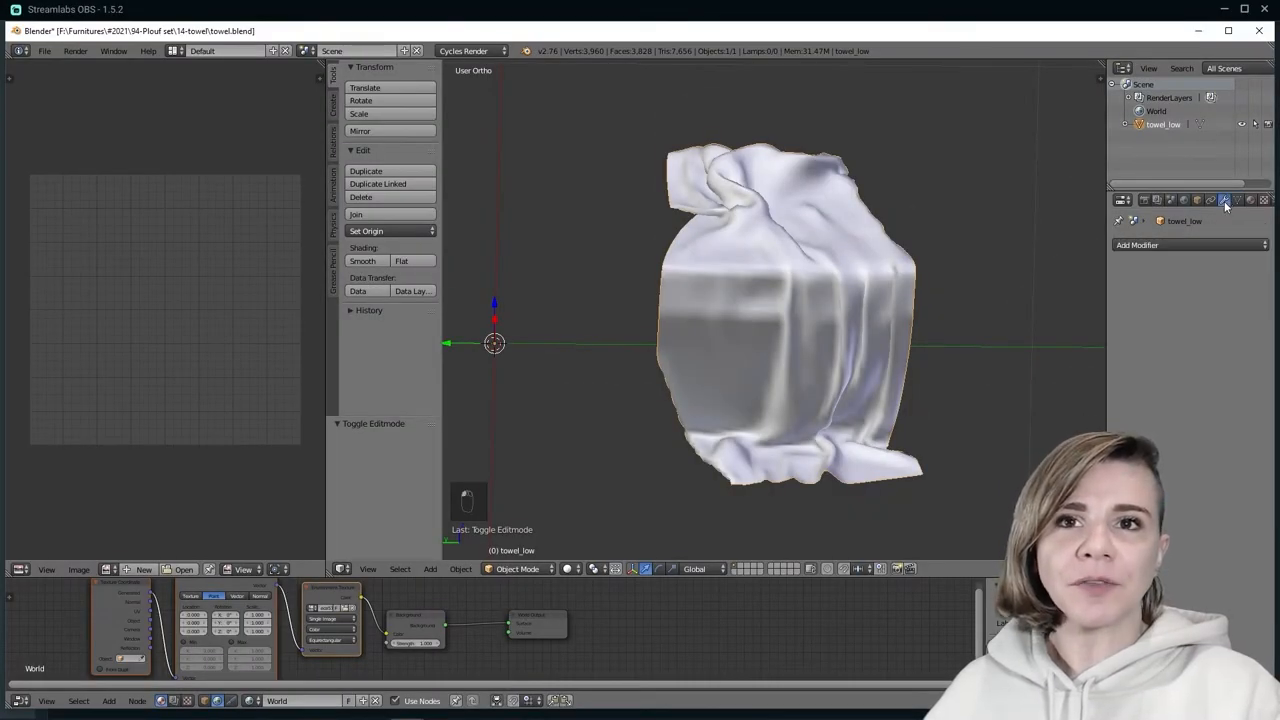
click(1136, 244)
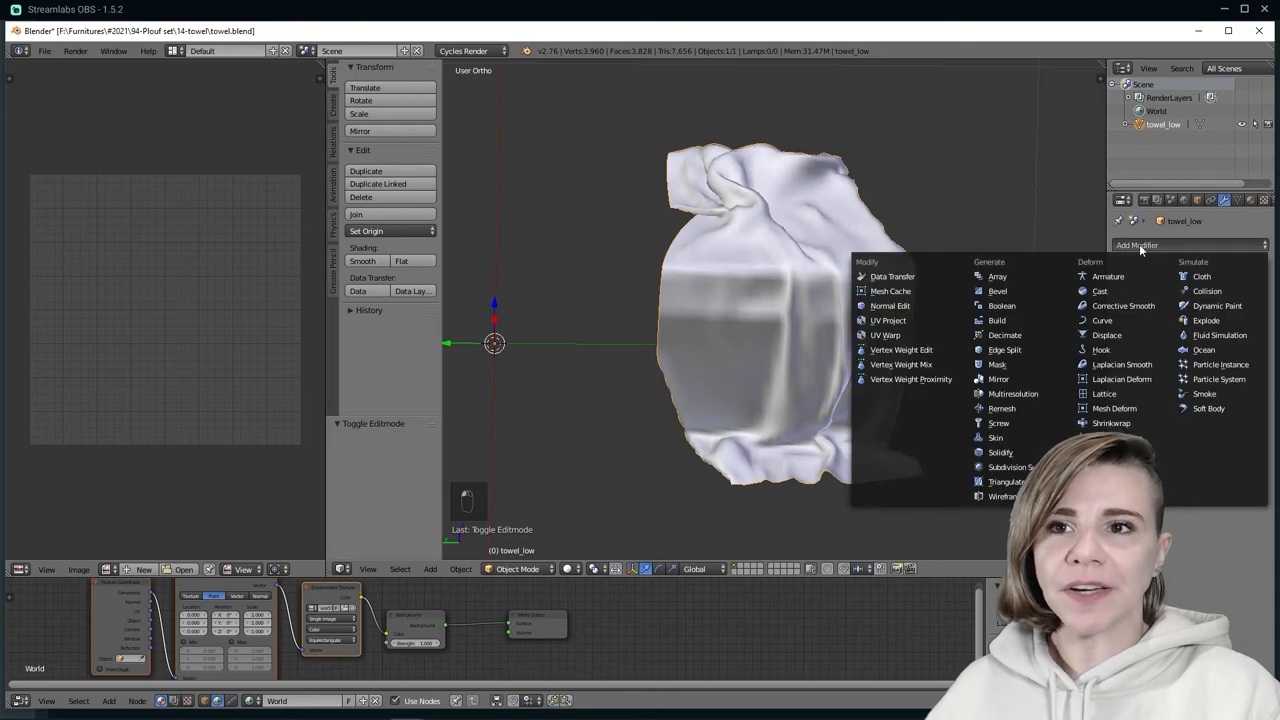
click(1004, 336)
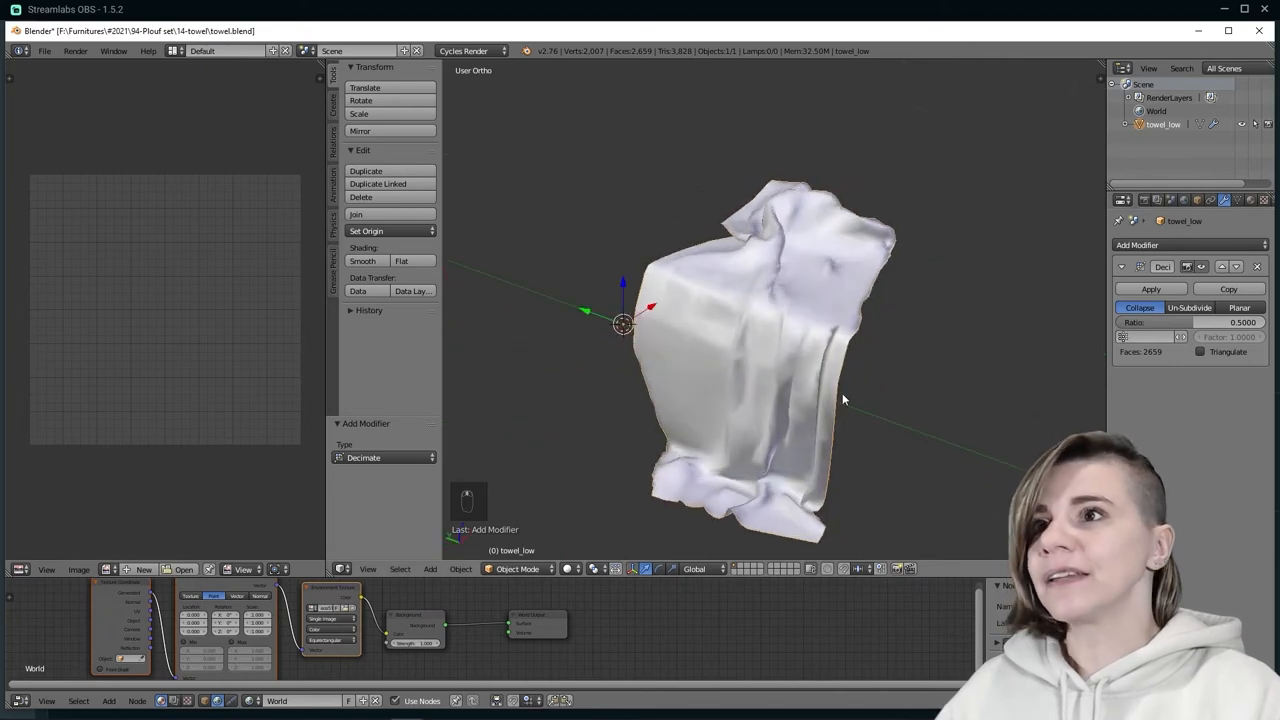
mouse_move(684, 60)
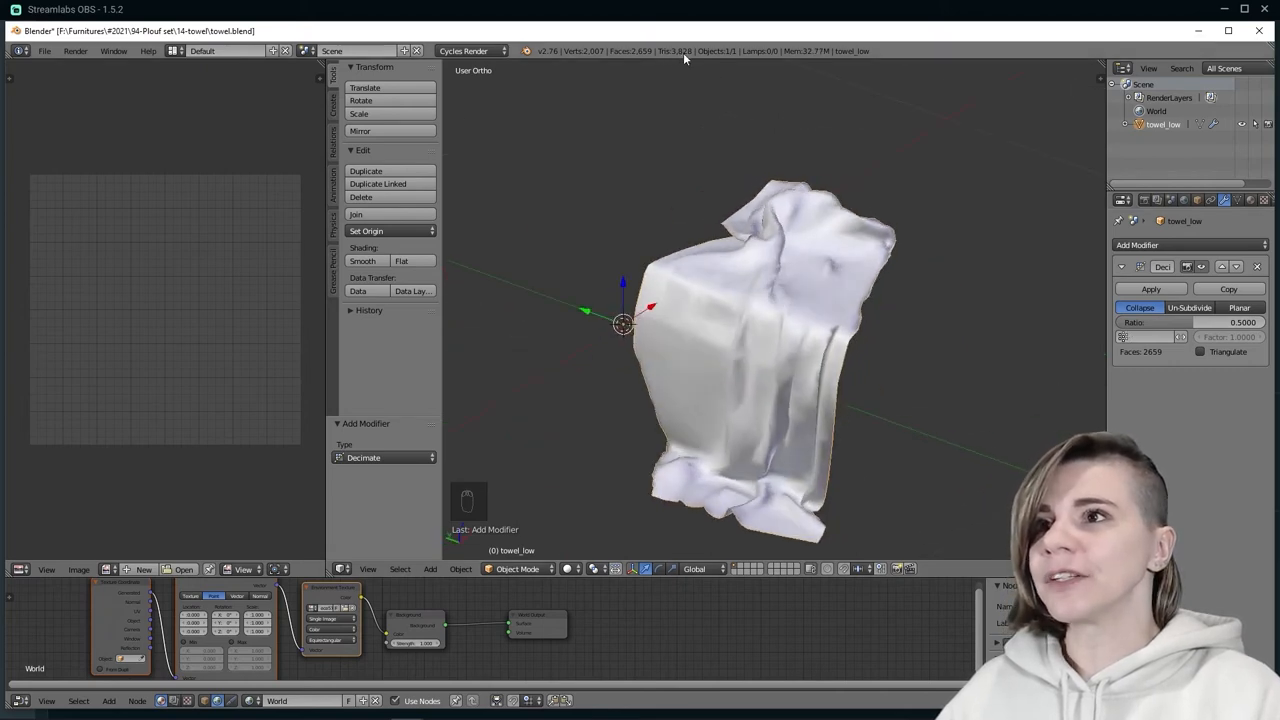
drag(680, 360, 858, 438)
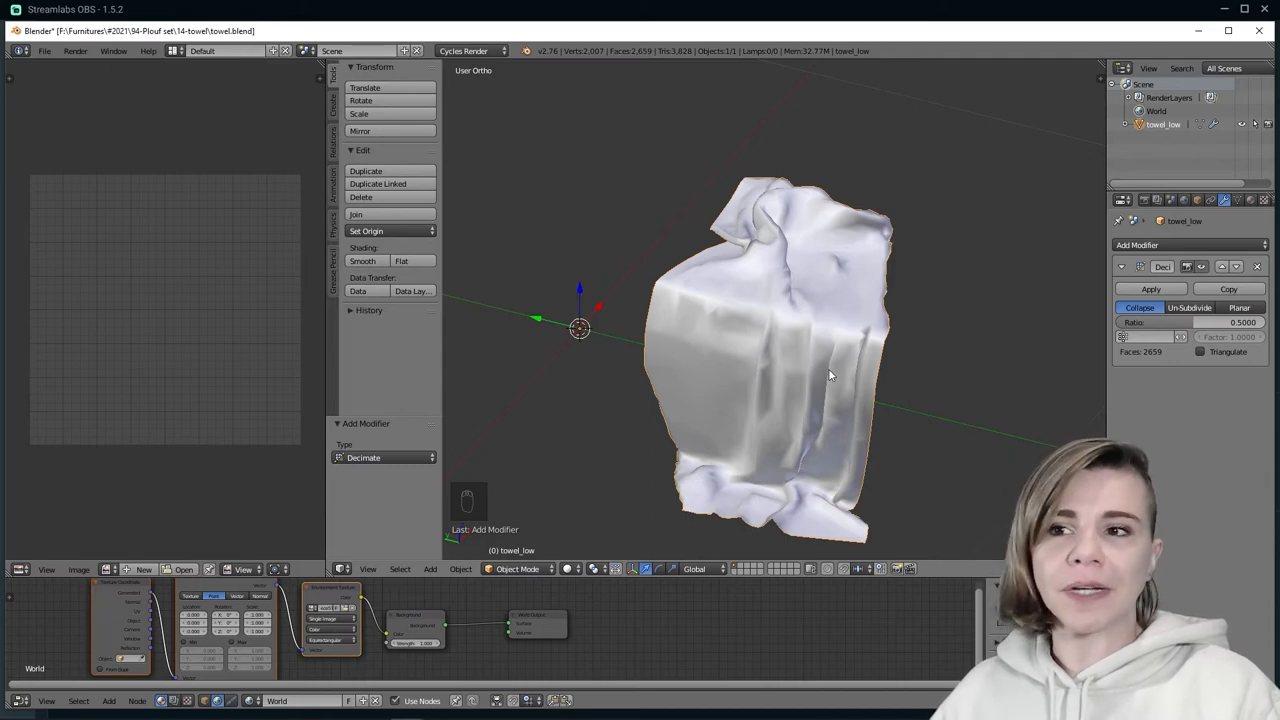
drag(830, 376, 820, 424)
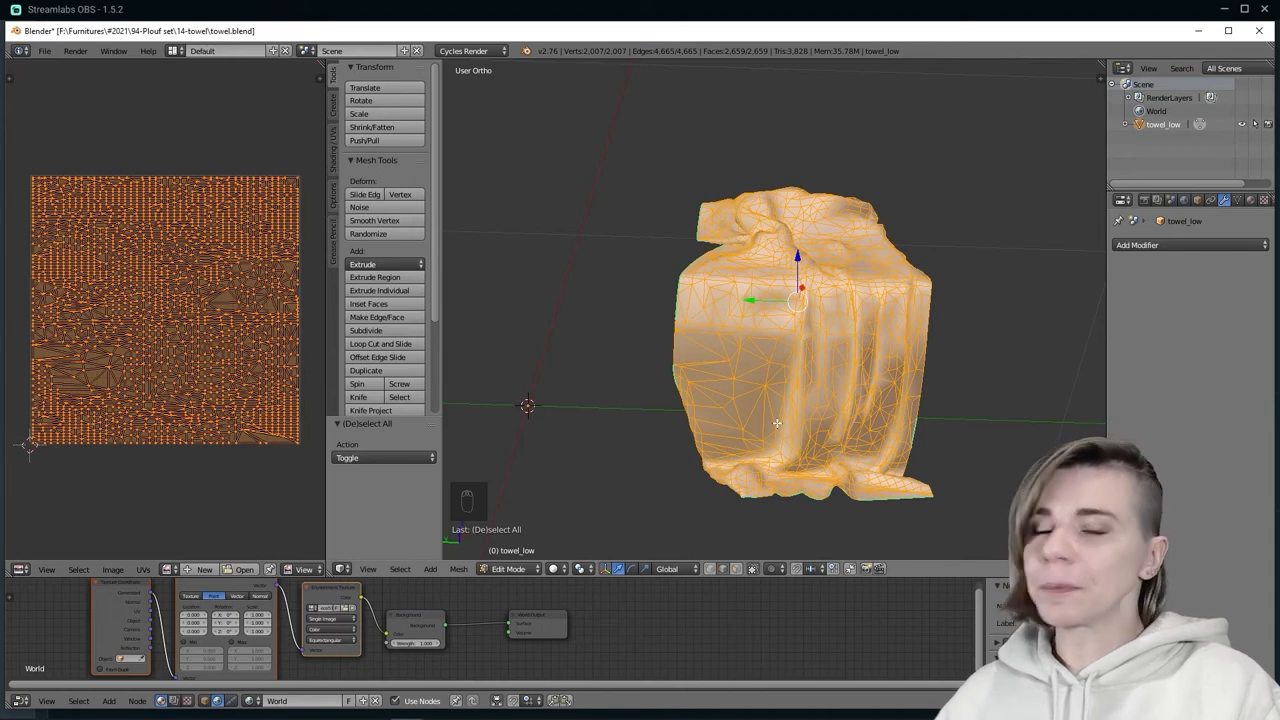
mouse_move(136, 378)
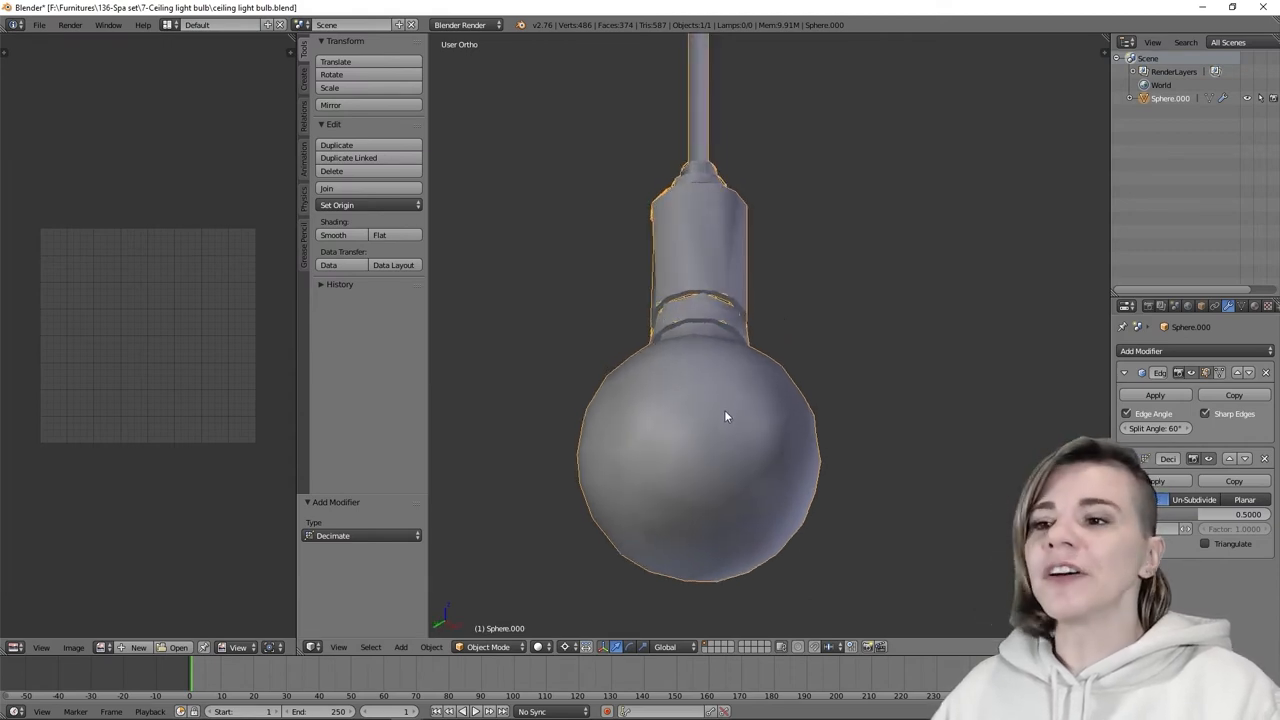
mouse_move(744, 482)
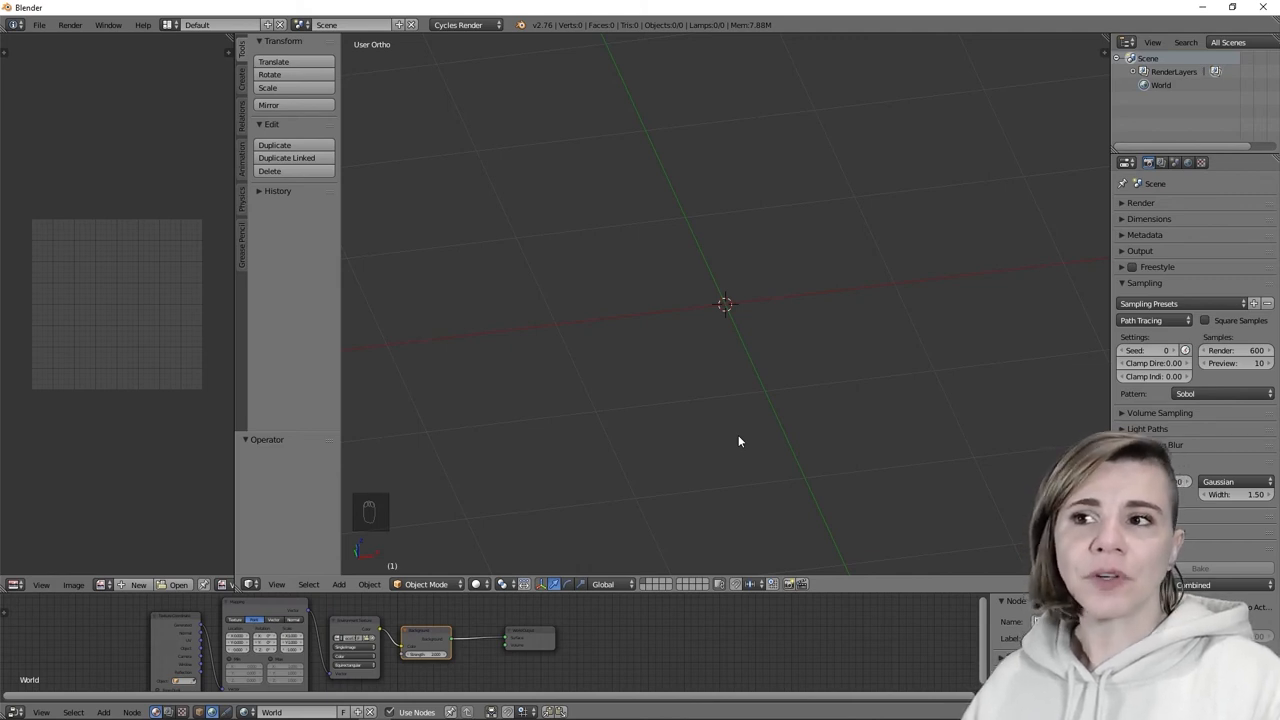
mouse_move(868, 316)
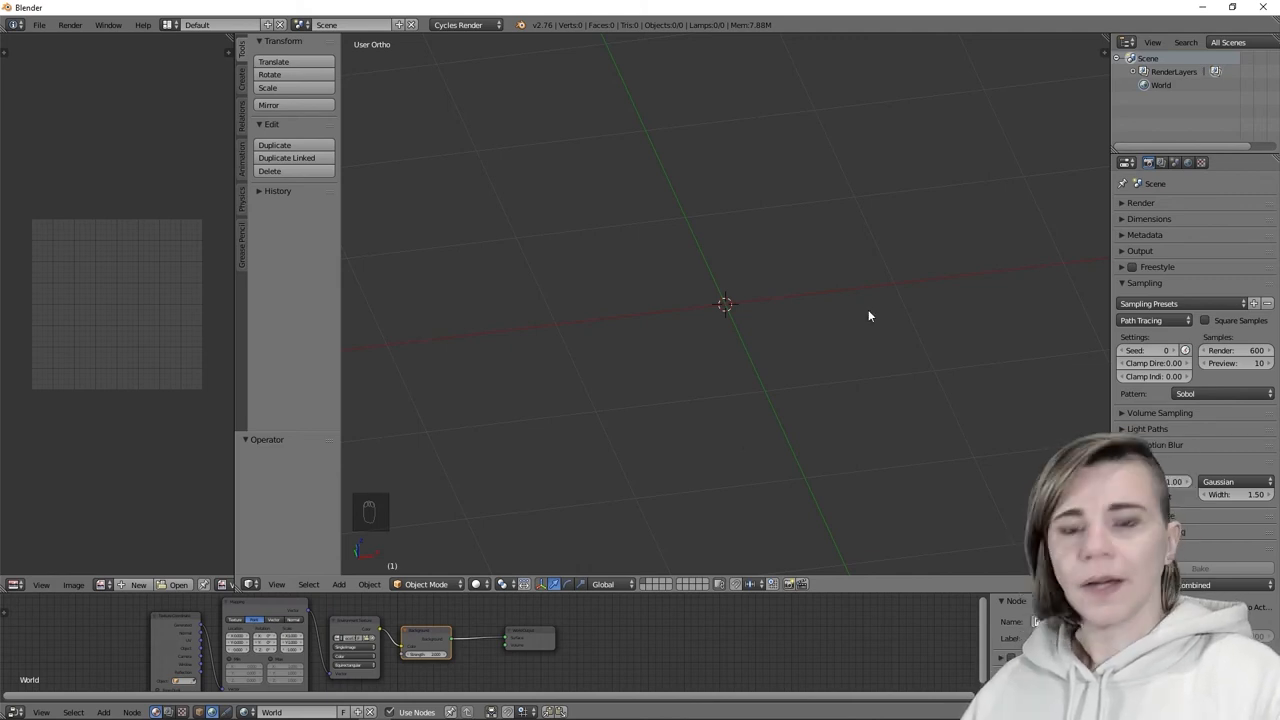
Step: Convert the Neon text to a mesh via Alt+C and enter Edit Mode to see its dense edges
key(shift+a)
text(Neon)
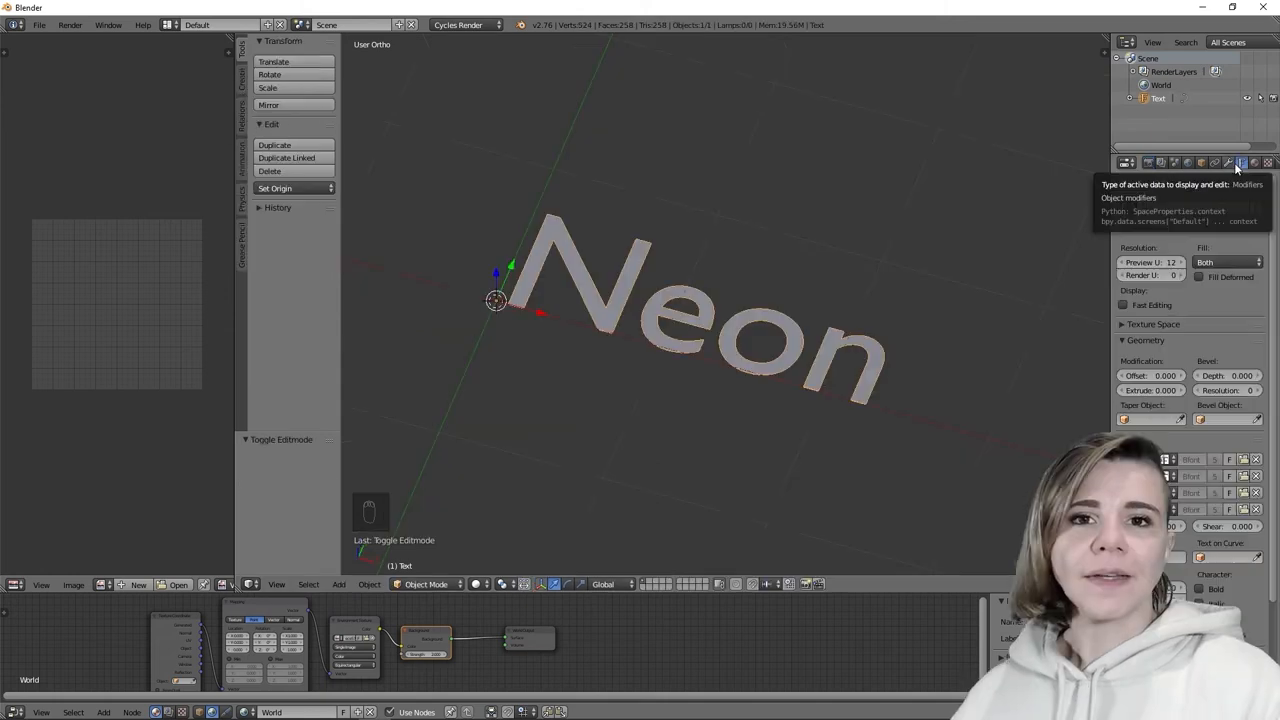
click(1240, 162)
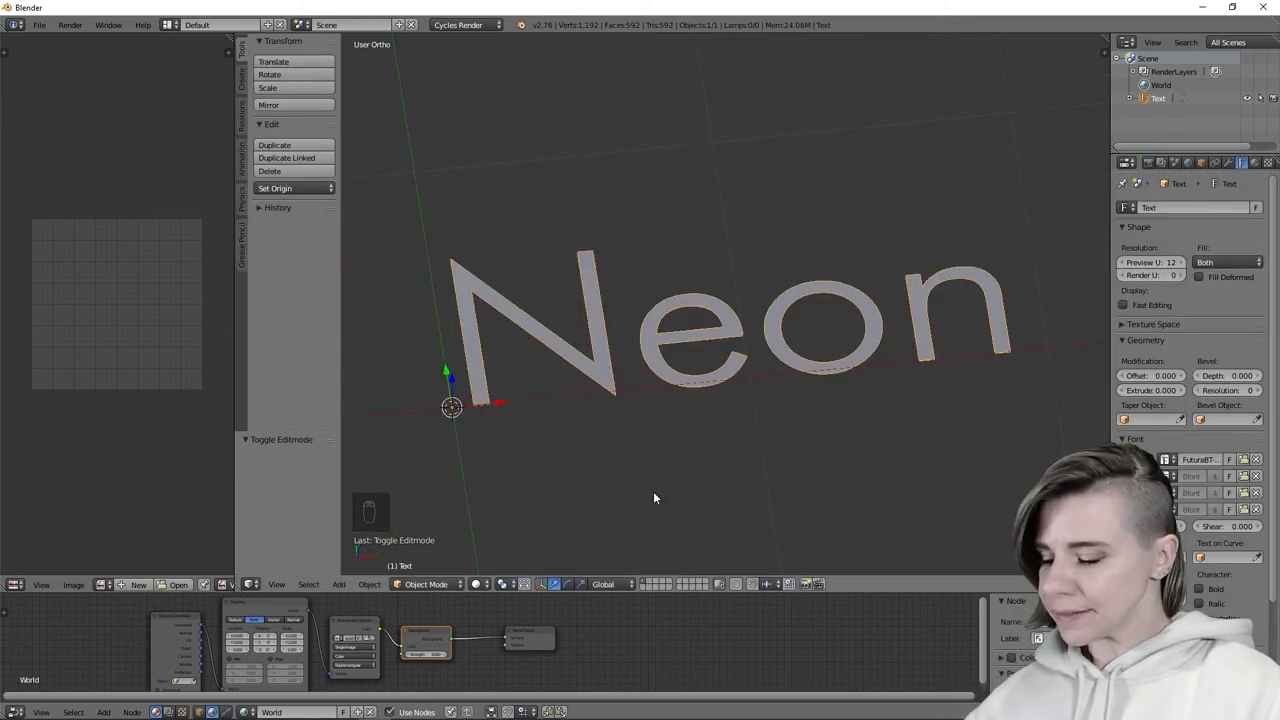
key(alt+c)
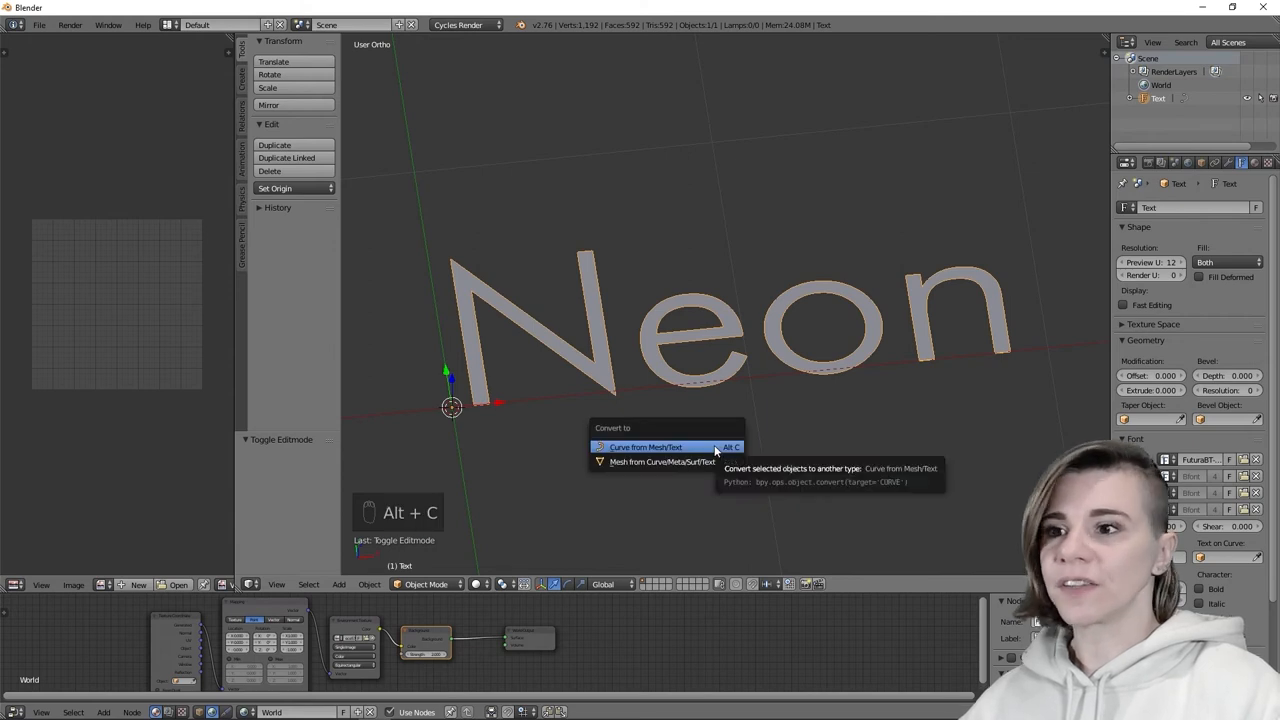
click(646, 448)
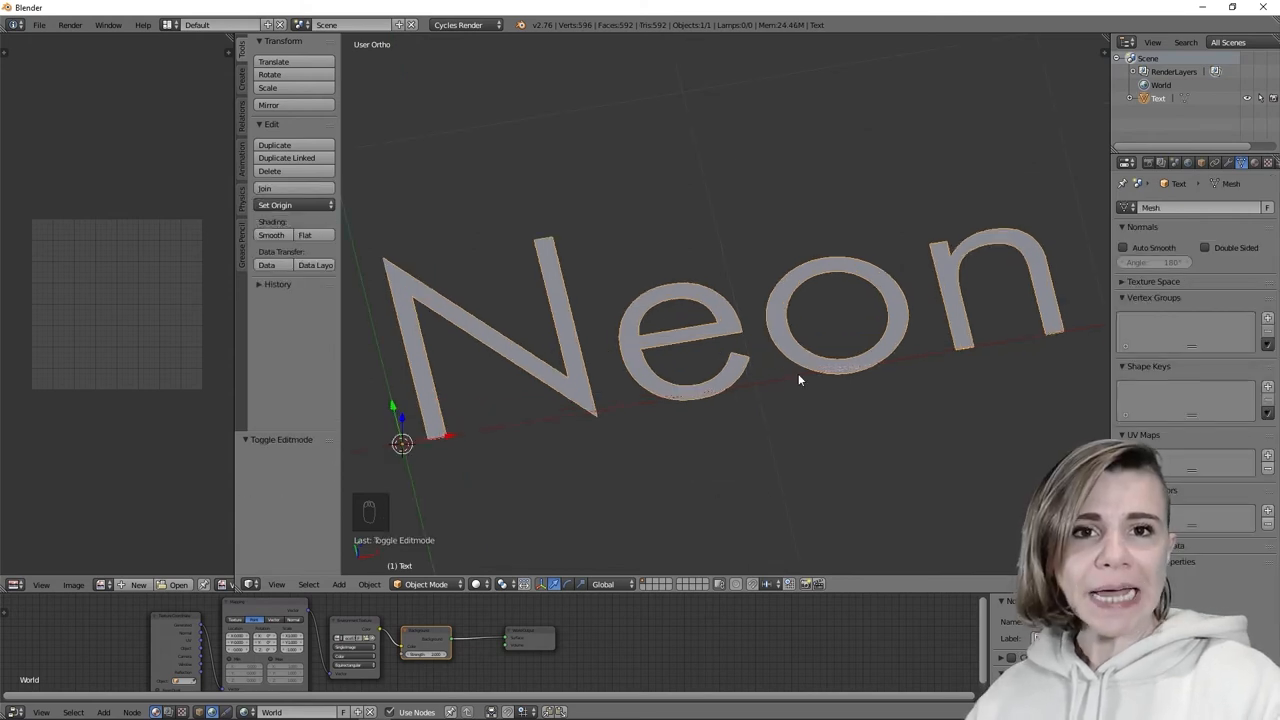
key(Tab)
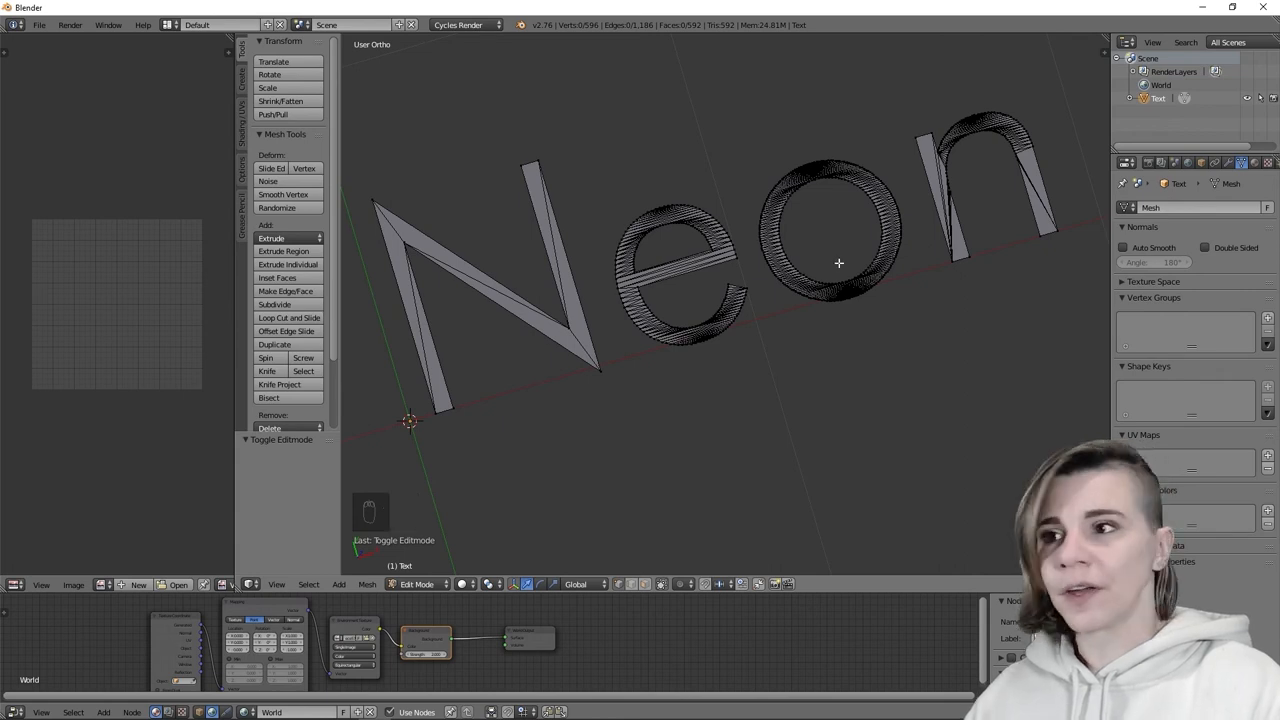
key(a)
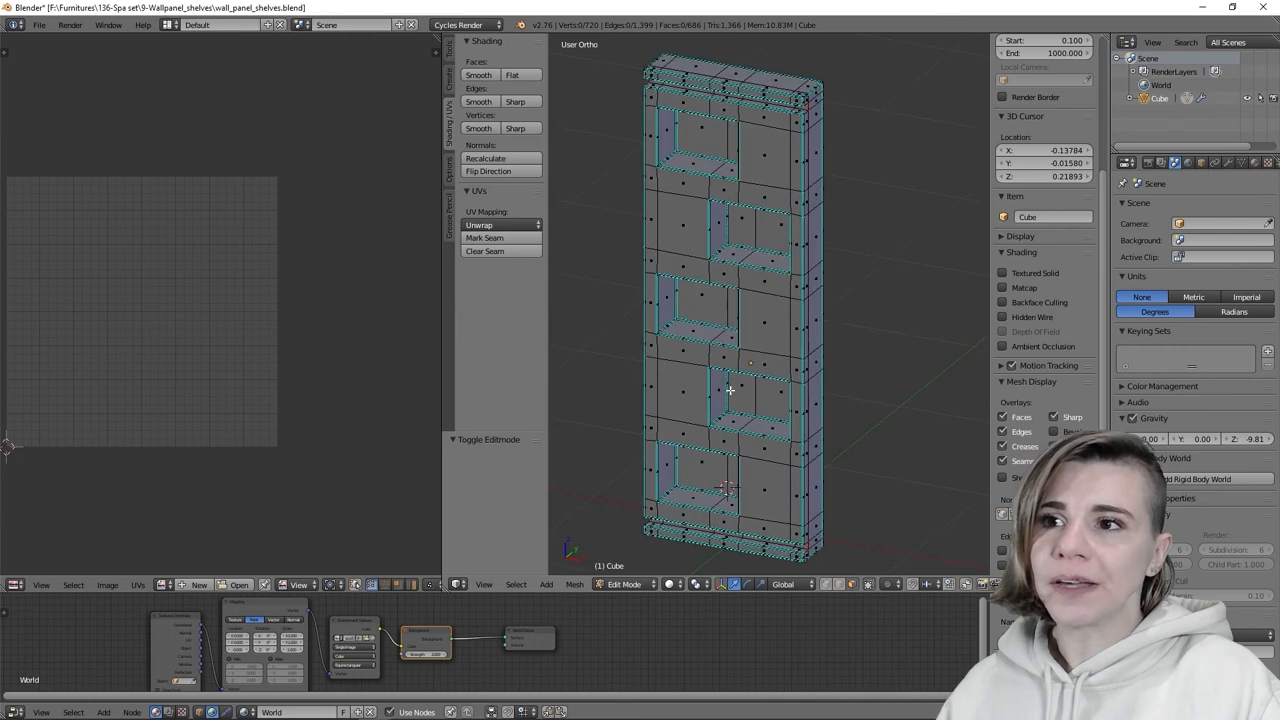
Step: Orbit around the wall shelf panel mesh to inspect it, then leave Edit Mode
drag(730, 390, 780, 436)
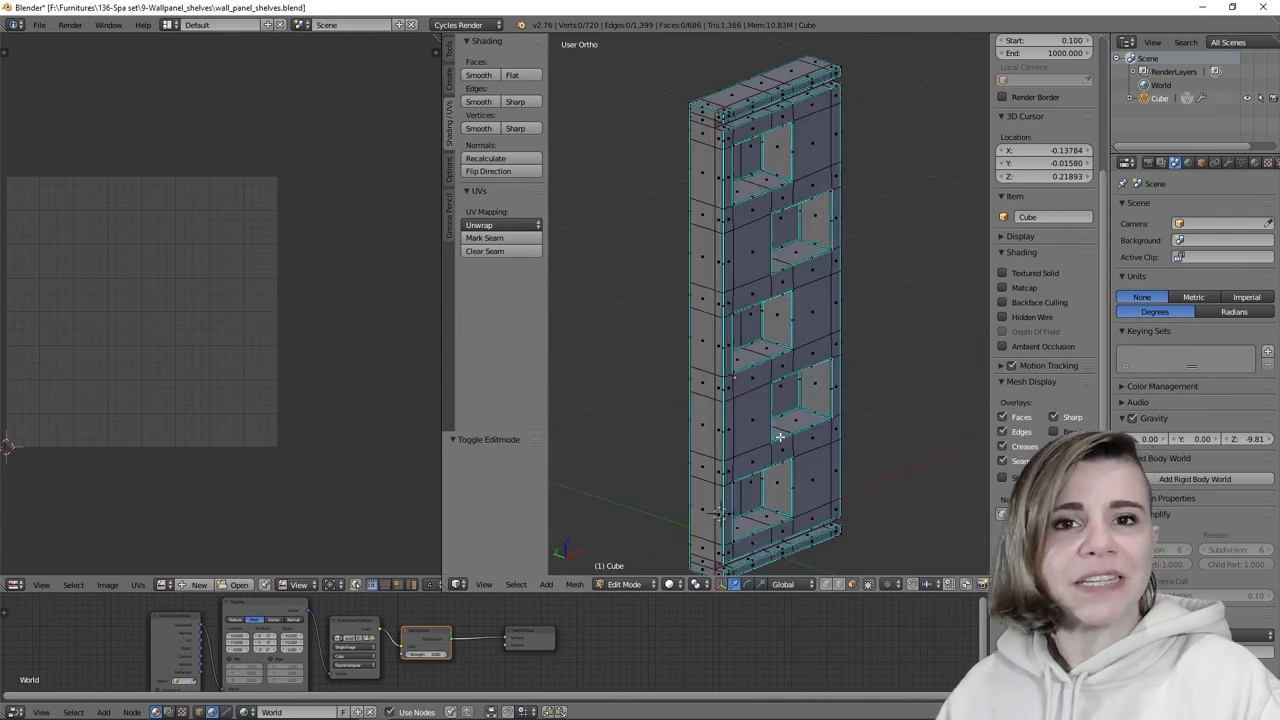
key(a)
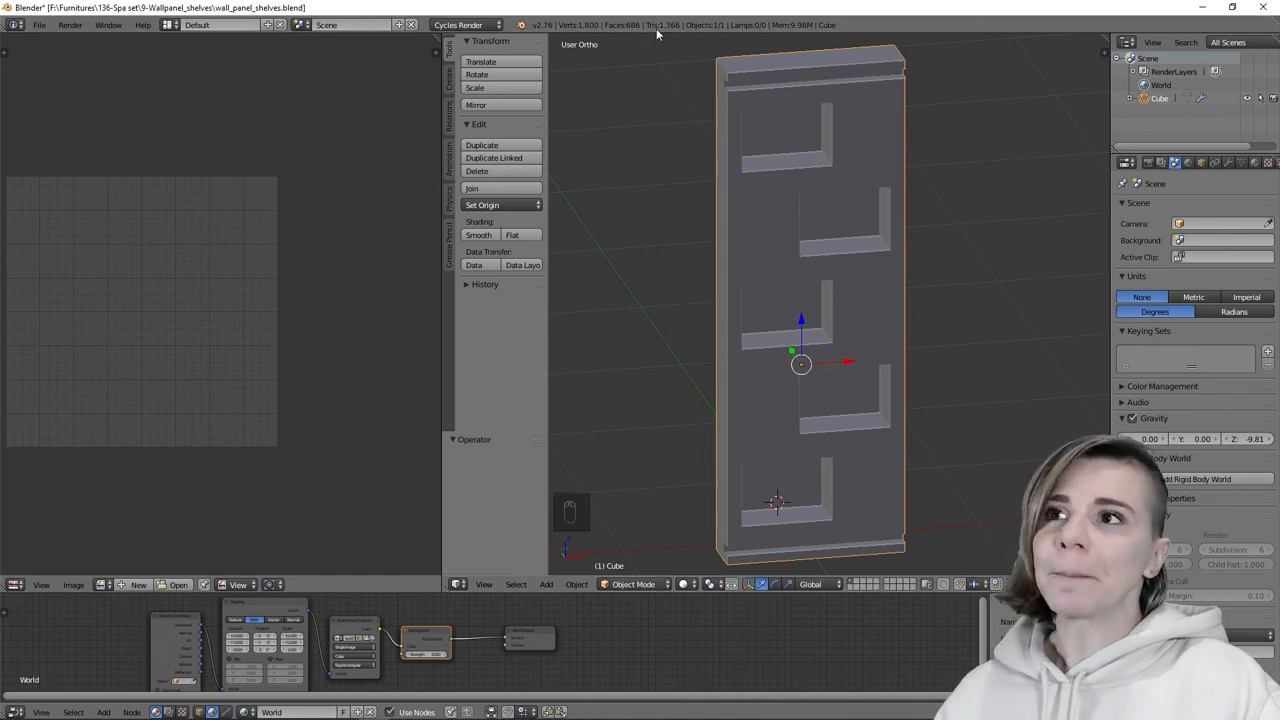
key(ctrl+shift+z)
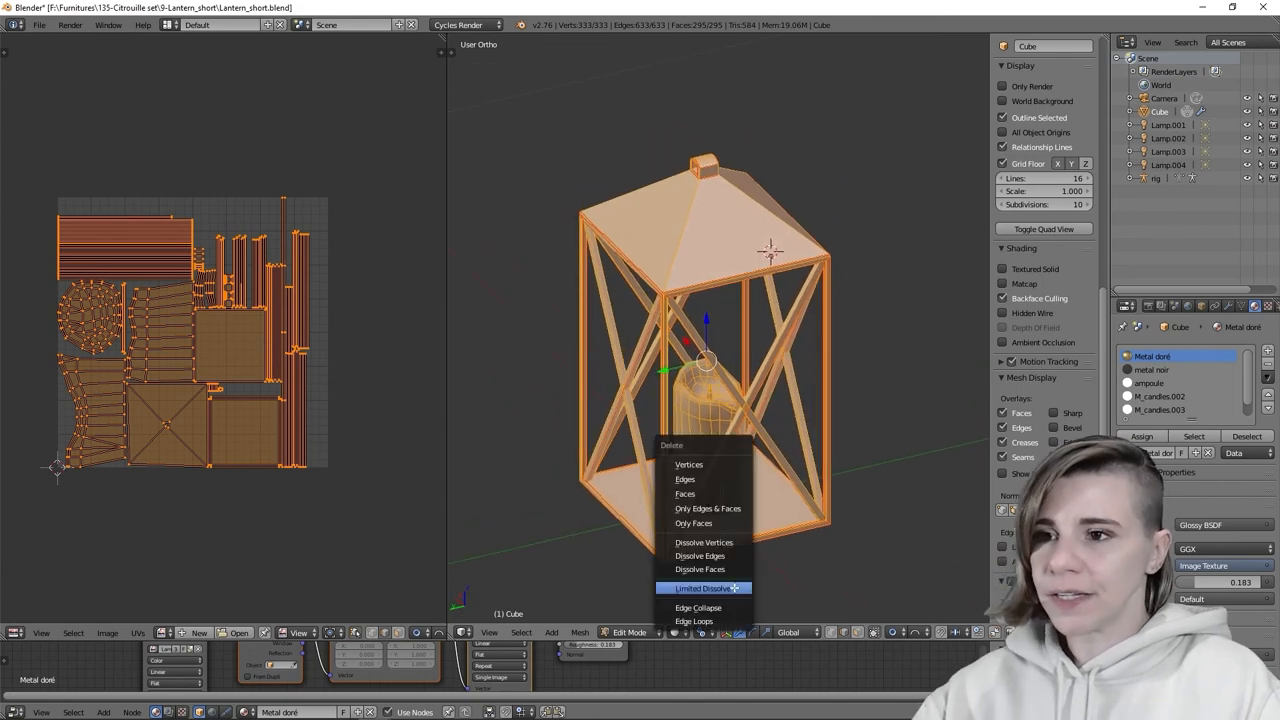
Step: Apply Limited Dissolve to the lantern mesh, merging its flat faces
click(702, 588)
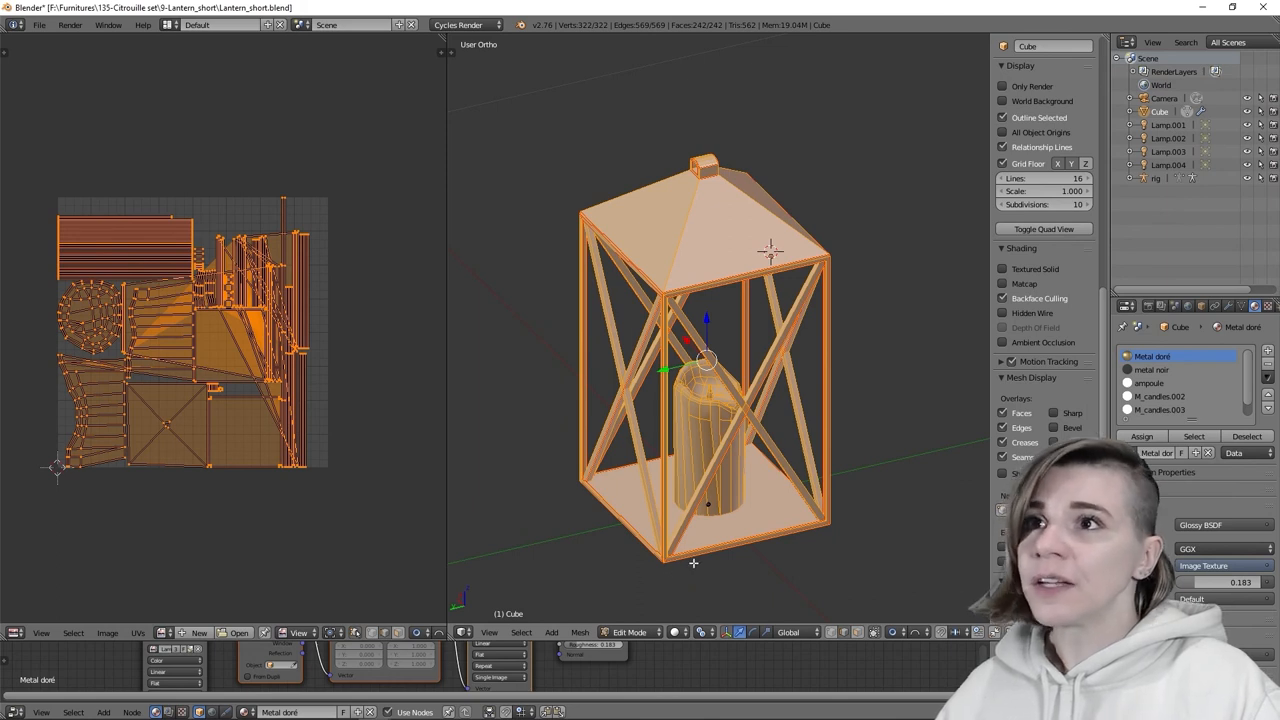